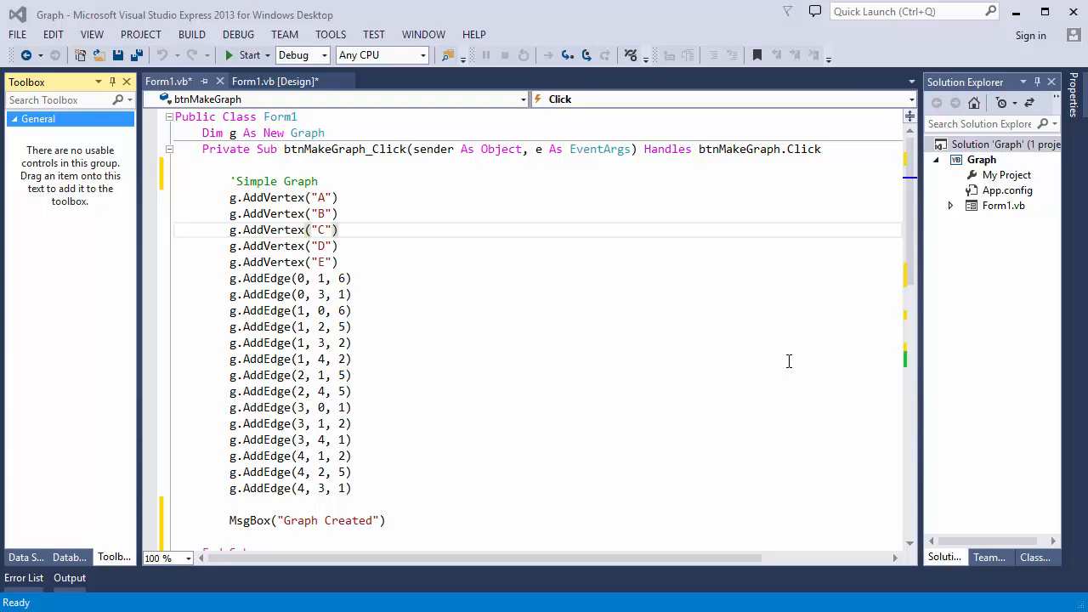
# Declare Public Class Dijkstra with Sub New(adjacencyMatrix As Double(,), totalVertices As Integer).
pyautogui.click(224, 165)
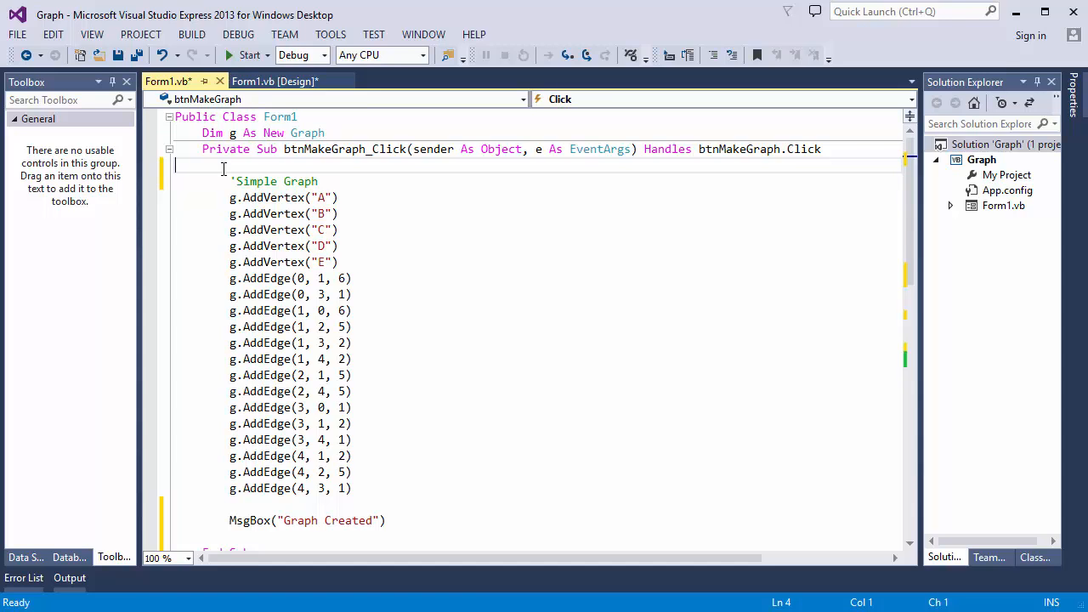
pyautogui.scroll(-3)
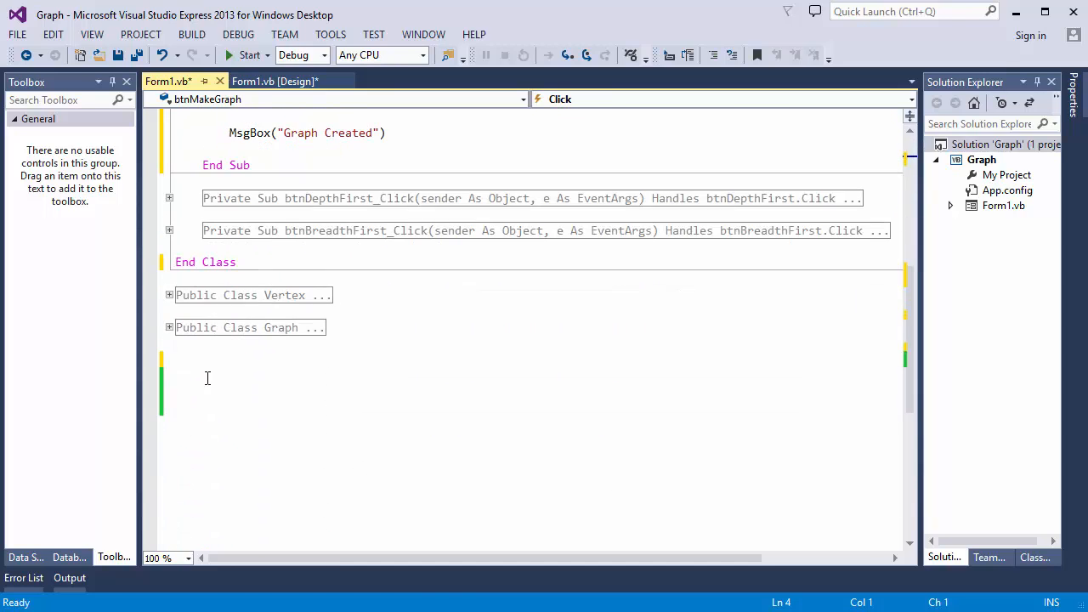
pyautogui.moveTo(219, 365)
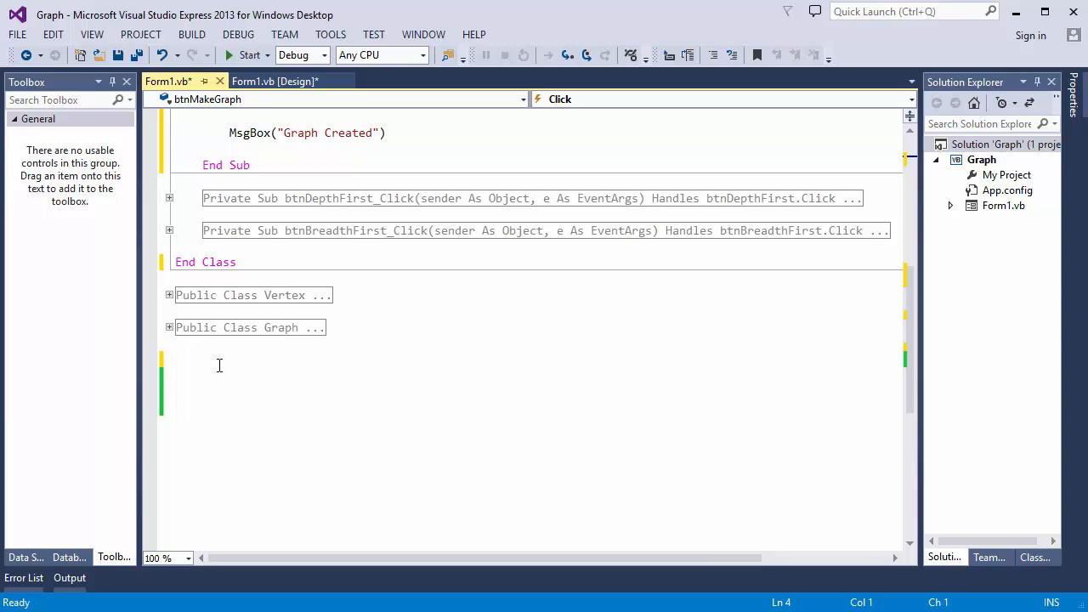
pyautogui.write('Public Class Dijkstra')
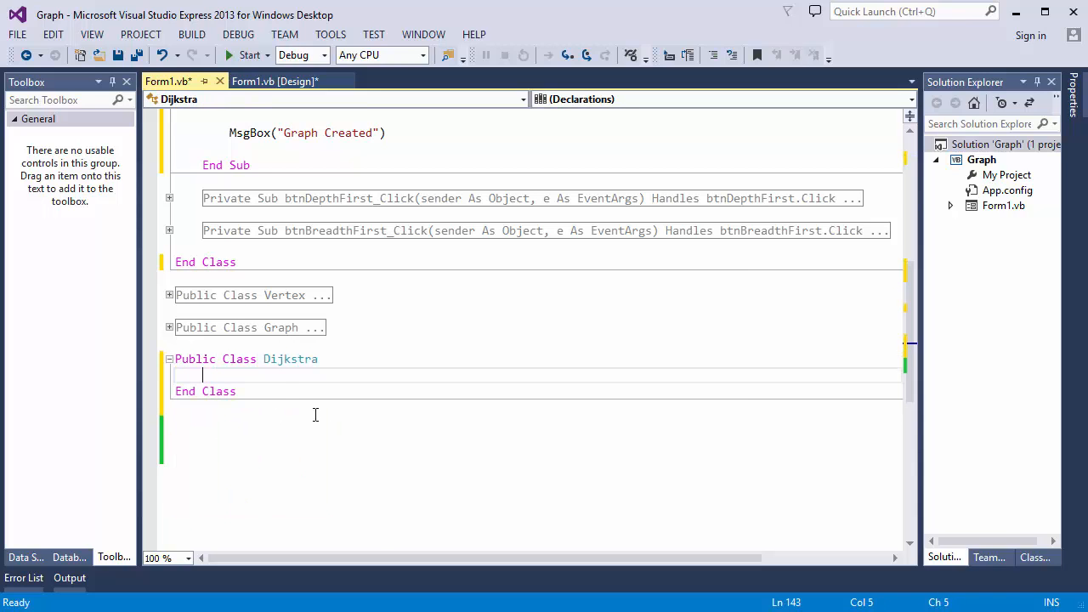
pyautogui.write('Public Sub new(adjac)')
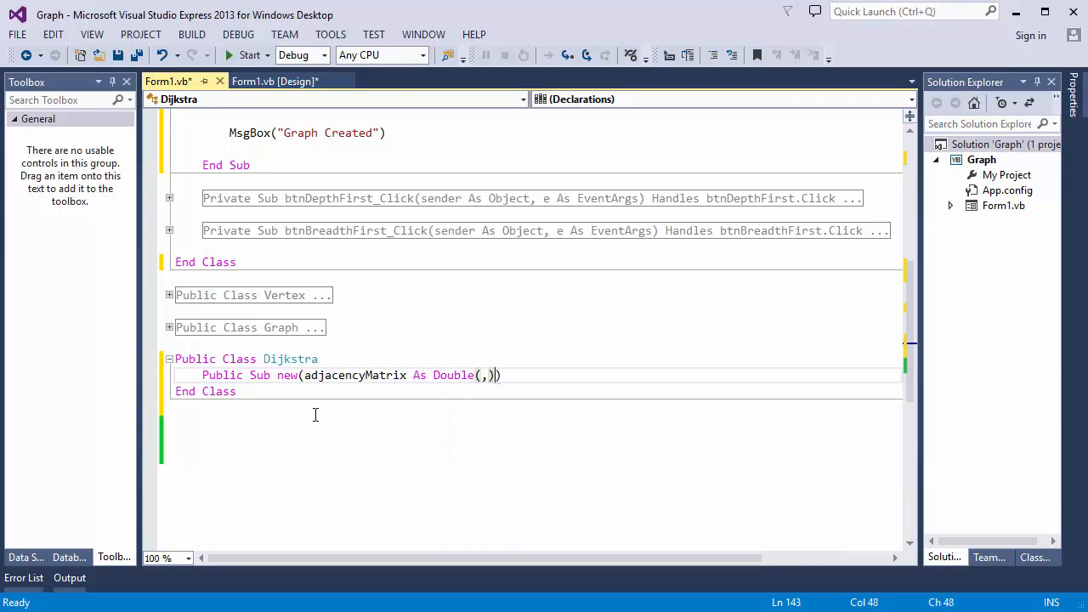
pyautogui.write(', totalVertices As integer')
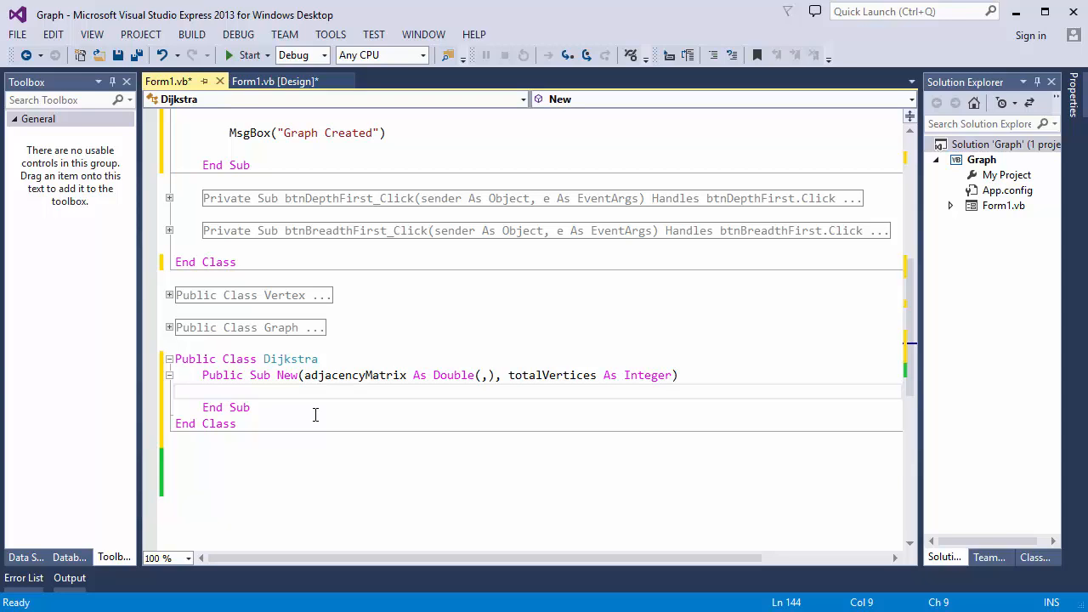
pyautogui.moveTo(326, 357)
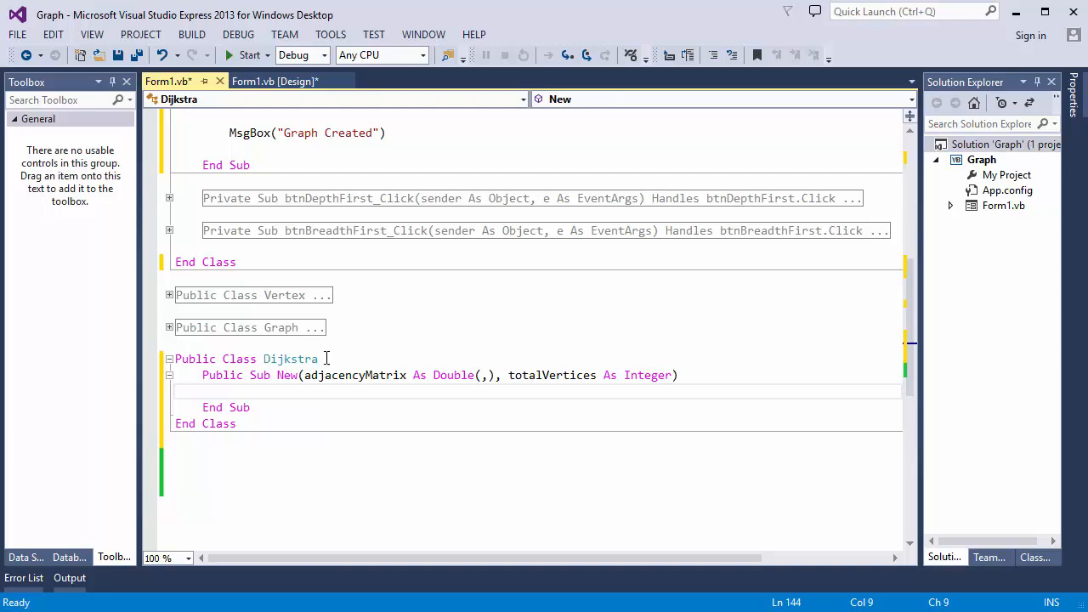
# Declare aShortestDistances and aPreviousVertices arrays, an unvisitedVertices List(Of Integer), and begin ReDim sizing.
pyautogui.write('Private aShortestDistances() As Double')
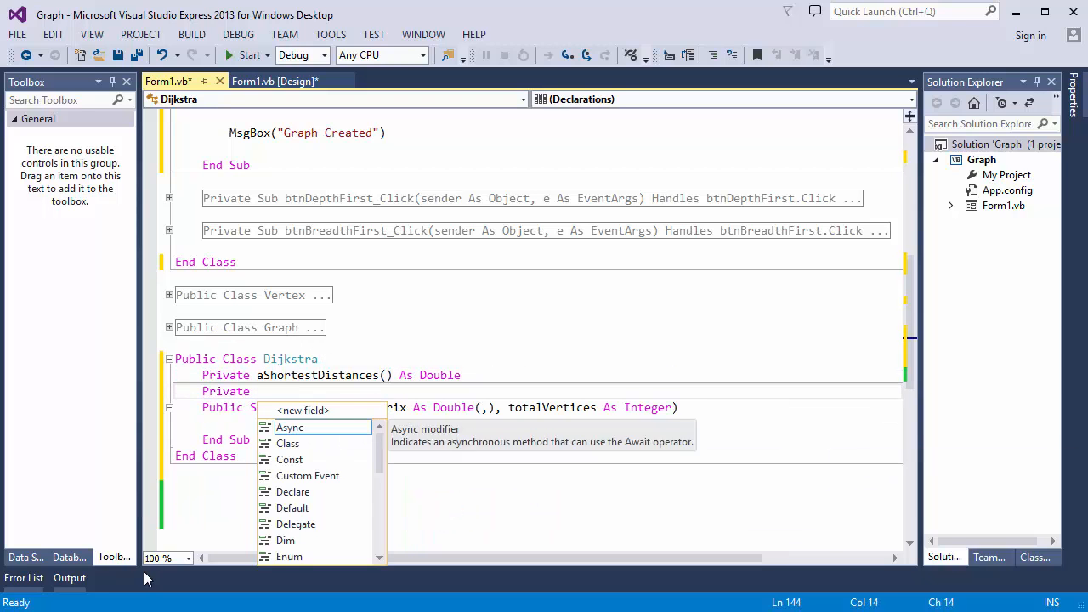
pyautogui.write('aPreviousVertices() As Double')
pyautogui.write('Private unvisitedVertices')
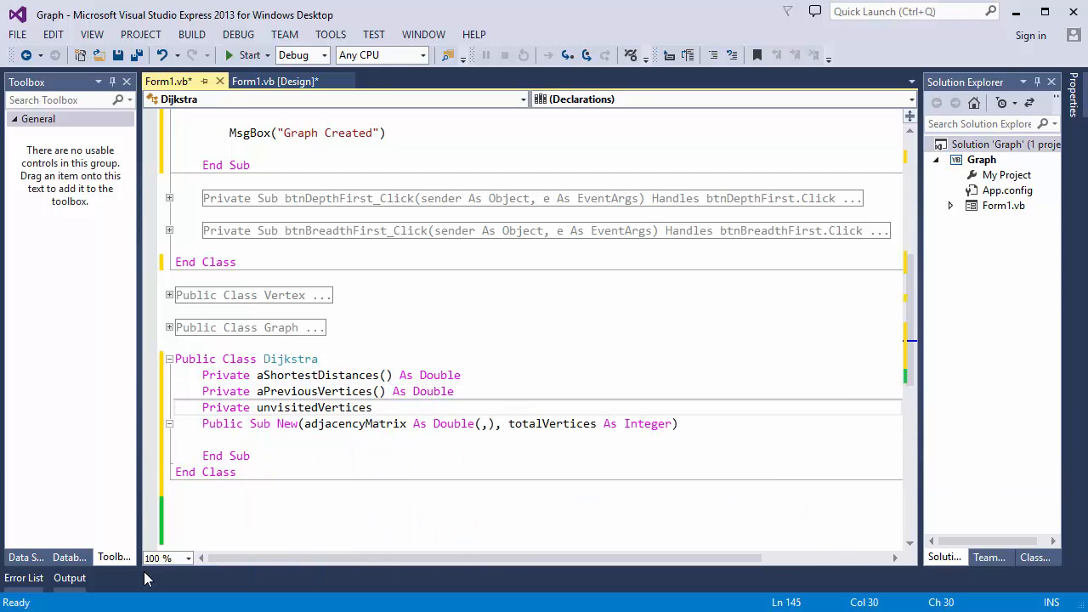
pyautogui.write('As New List(Of Integer)')
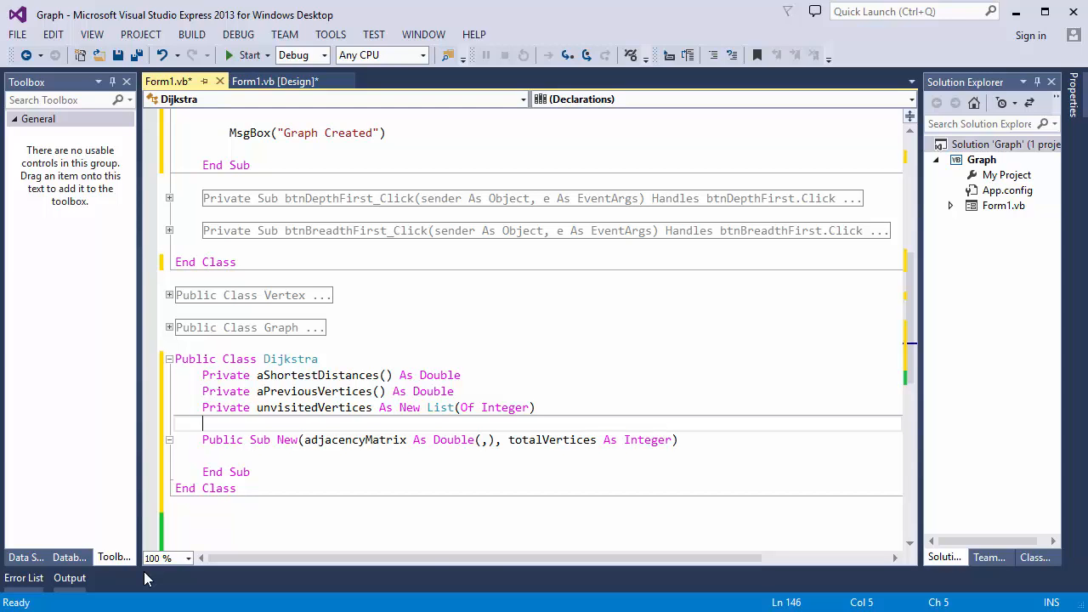
pyautogui.write('ReDim aPreviousVertices(totalVertices - 1')
pyautogui.write('ReDim aShortestDistances(totalVertices - 1')
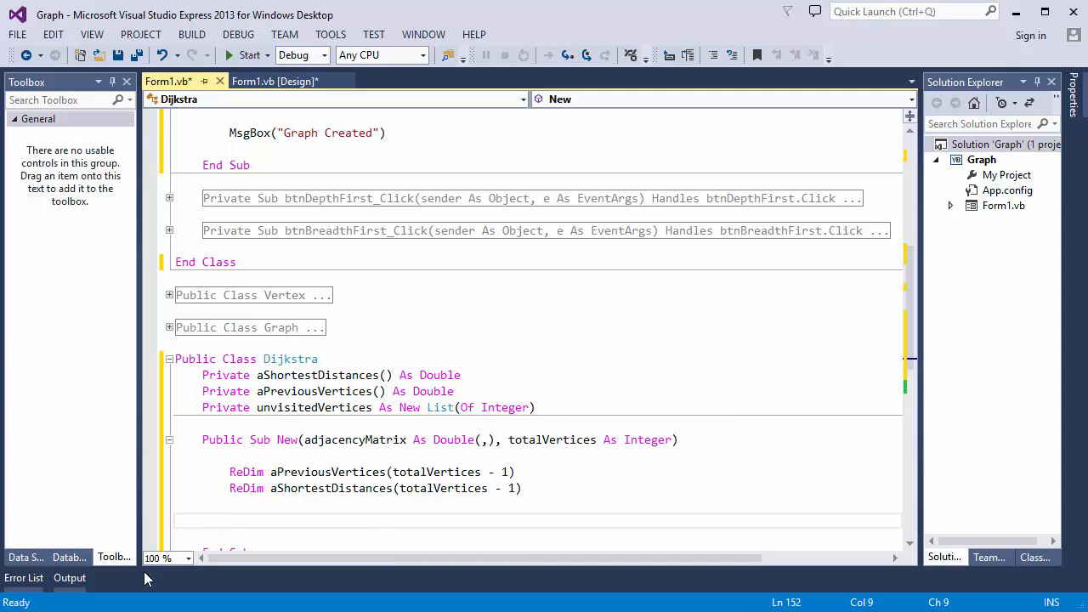
# Loop over vertices adding each to unvisitedVertices at Double.PositiveInfinity, then set aShortestDistances(0) = 0.
pyautogui.write('For i As Integer = 0 To totalVertices - 1')
pyautogui.write('ah')
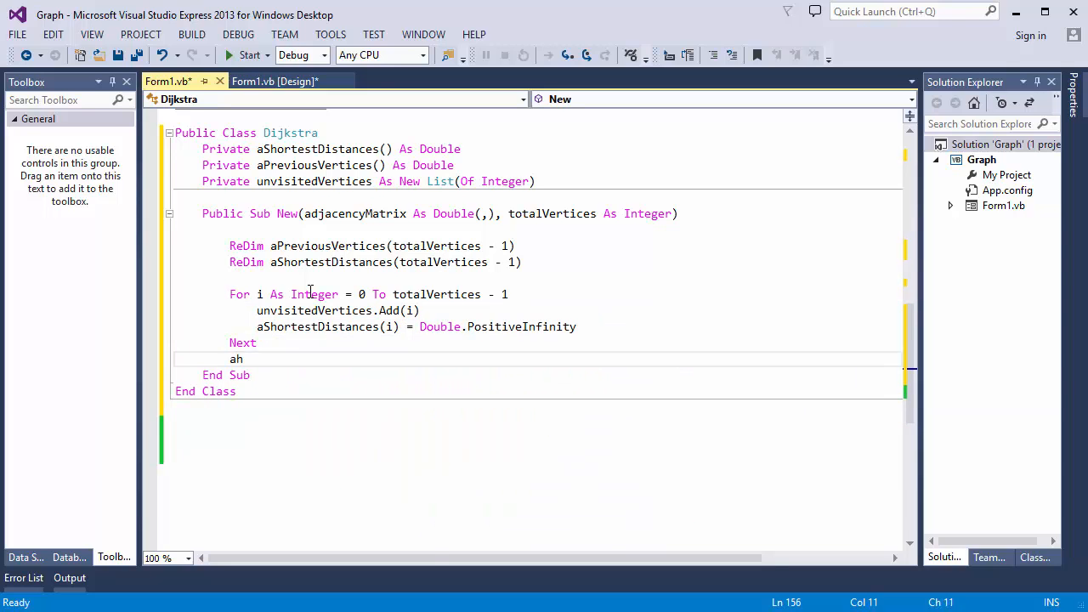
pyautogui.write('ShortestDistances(0) = 0')
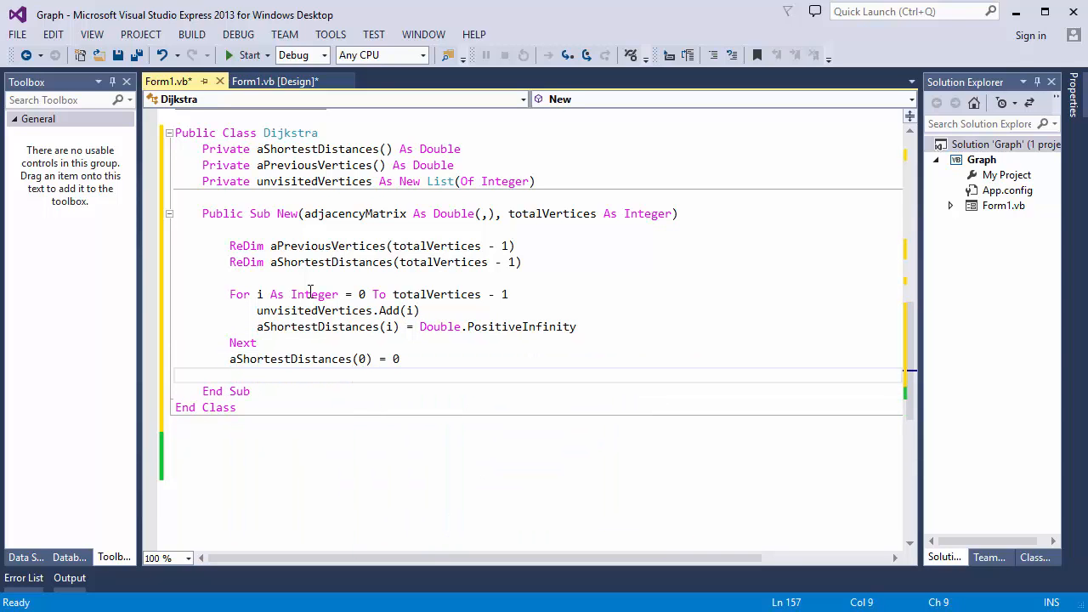
pyautogui.doubleClick(313, 309)
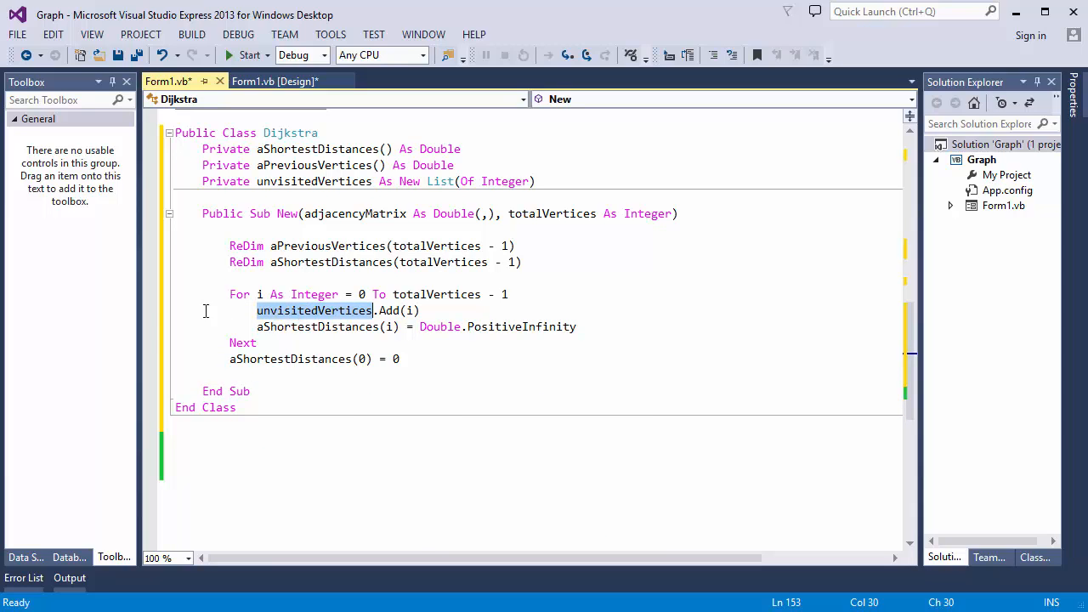
pyautogui.moveTo(180, 310)
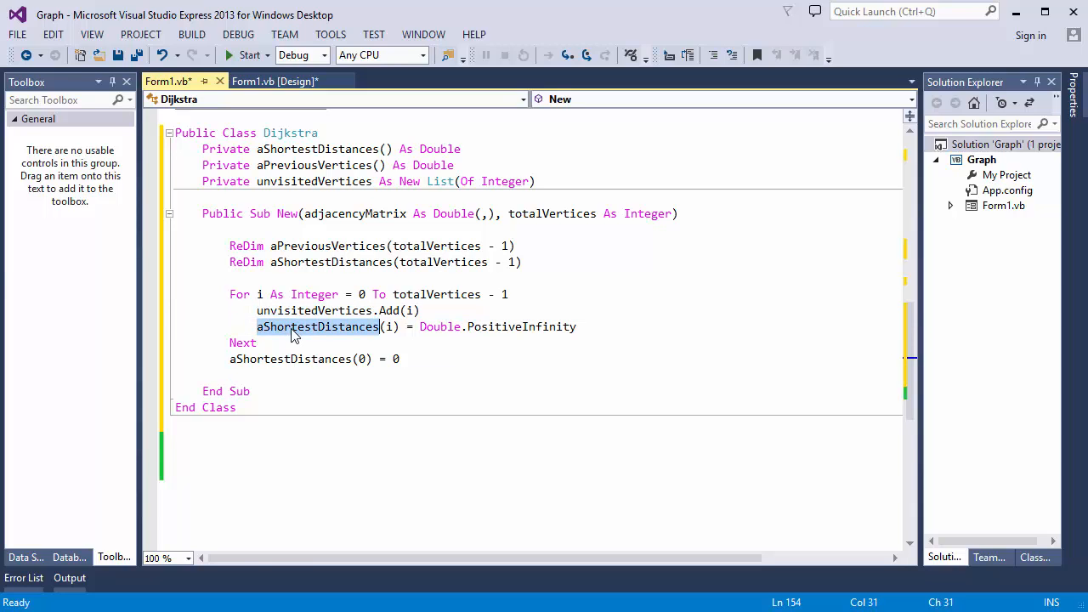
pyautogui.moveTo(226, 321)
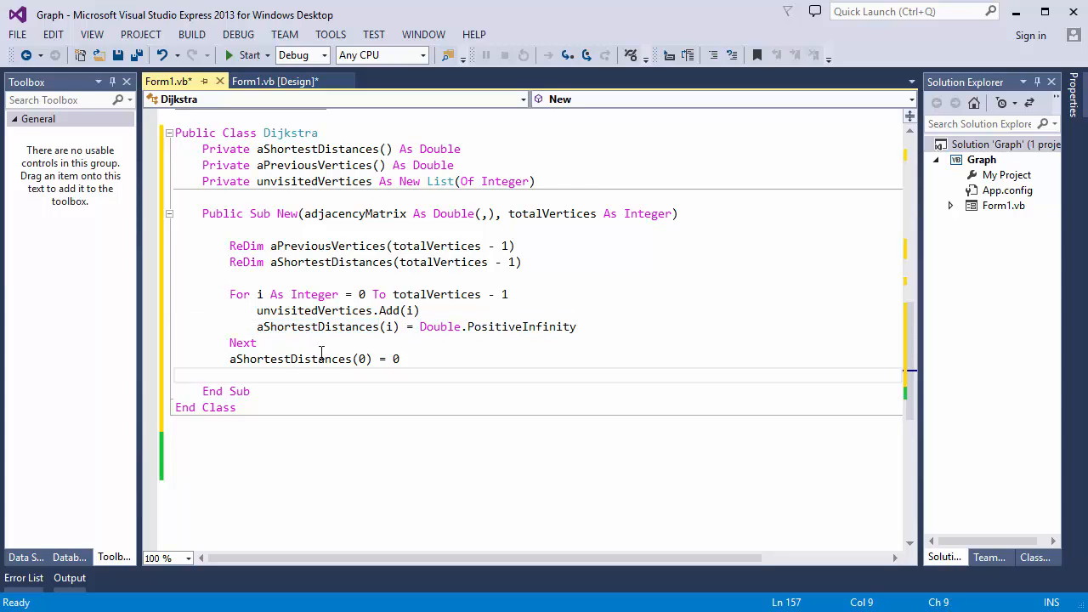
pyautogui.doubleClick(361, 357)
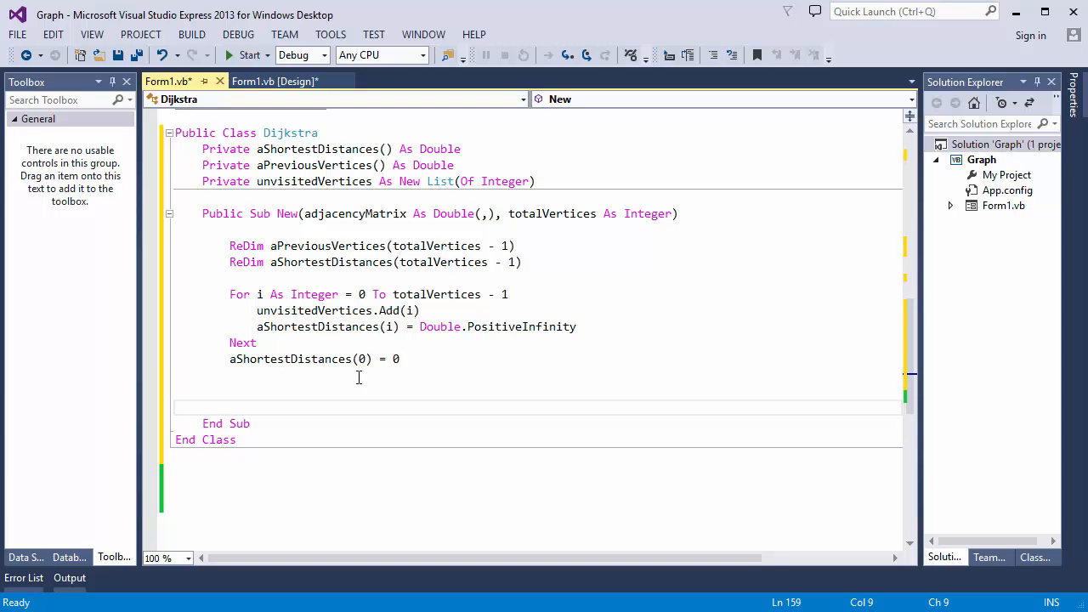
# Add the commented While unvisitedVertices.Count > 0 loop with Dim iCurrentVertex As Integer = getNextVertex().
pyautogui.write("'generate information aboutr")
pyautogui.write('While unvisitedVertices.Count > 0')
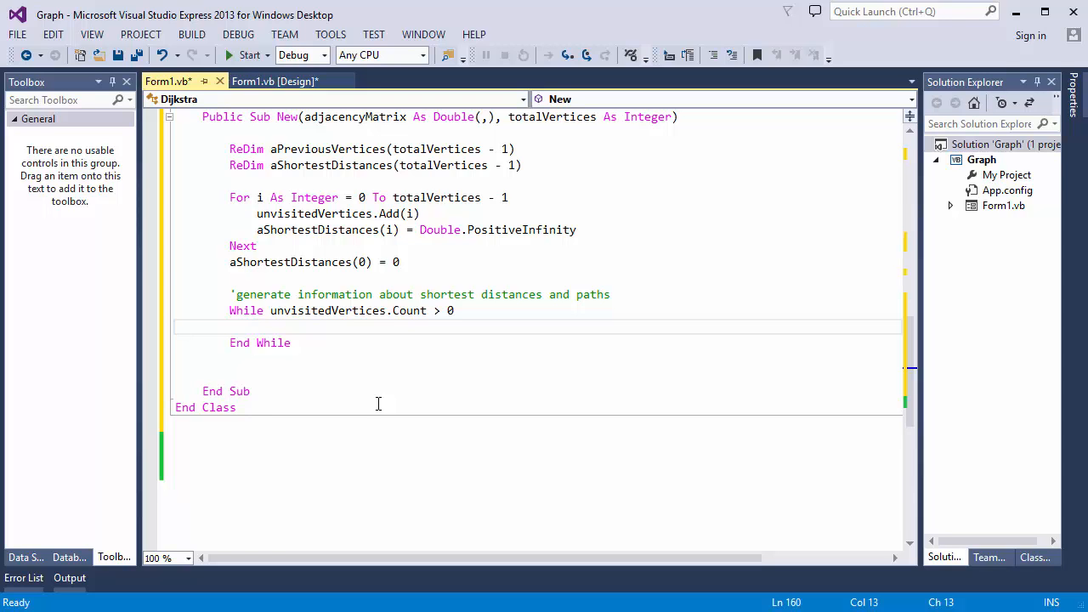
pyautogui.write('Dim iCurrentVertex As integer = getNextVertex(')
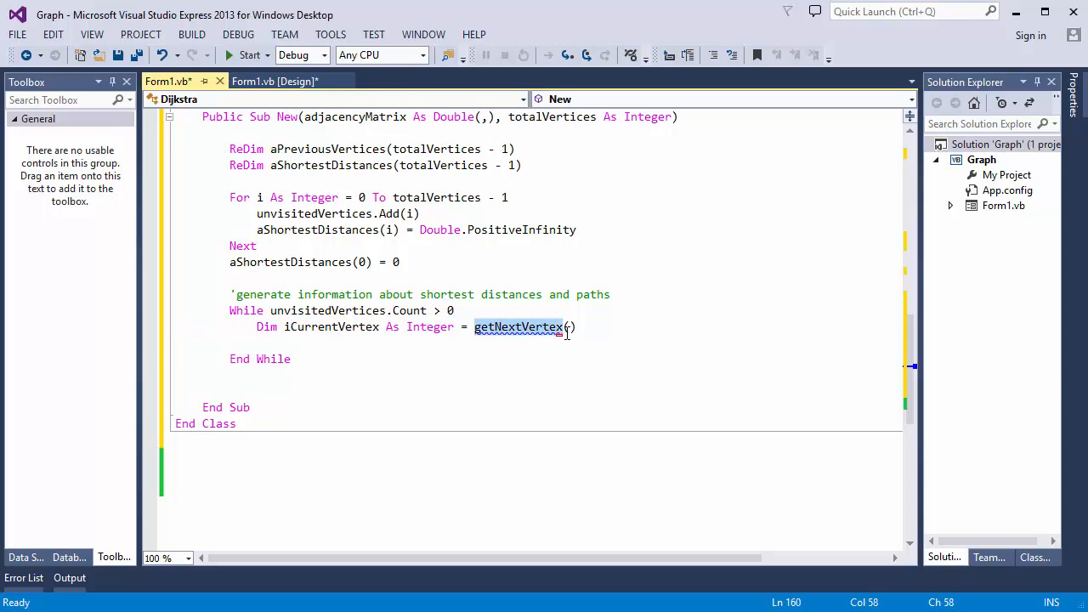
pyautogui.click(252, 408)
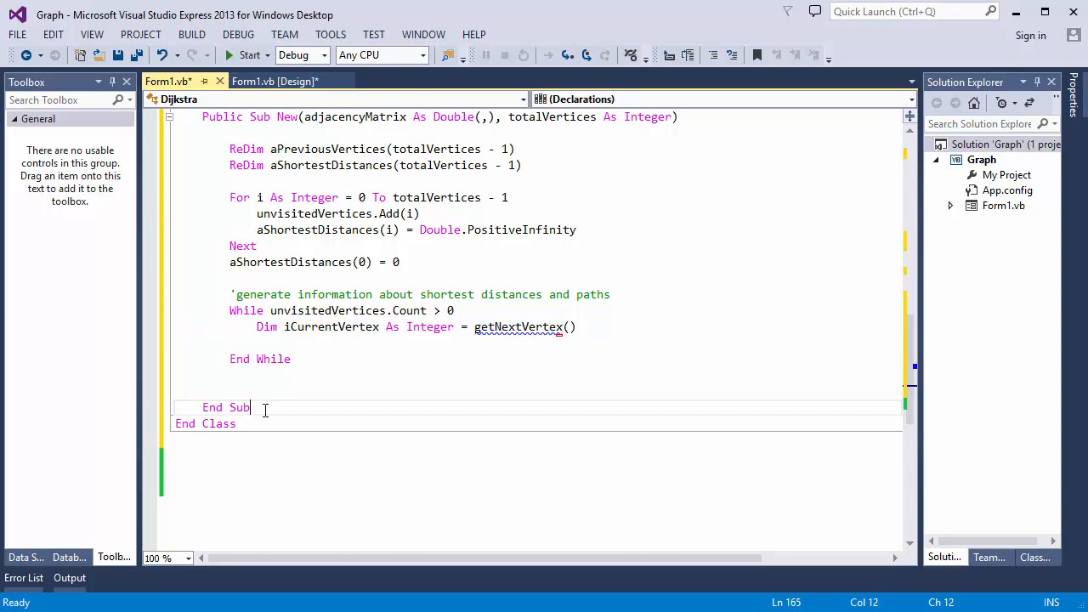
# Declare Private Function getNextVertex As Integer with smallestKnownDistance and vertex locals.
pyautogui.write('Private Function get')
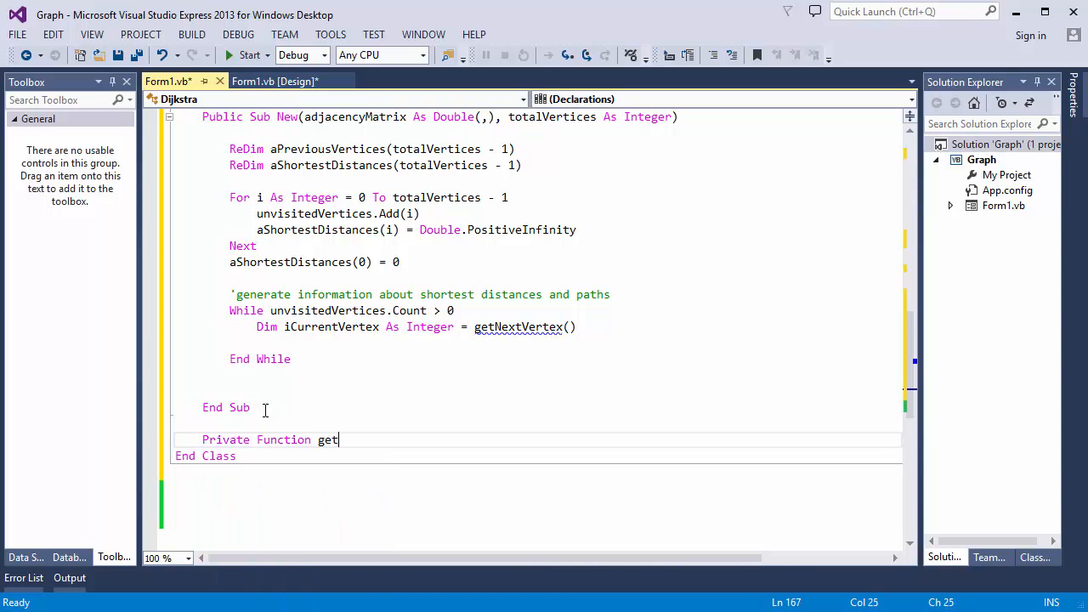
pyautogui.write('NextVertex As integer')
pyautogui.write("'returns the unvisted vertex with the smallest know distance from the start")
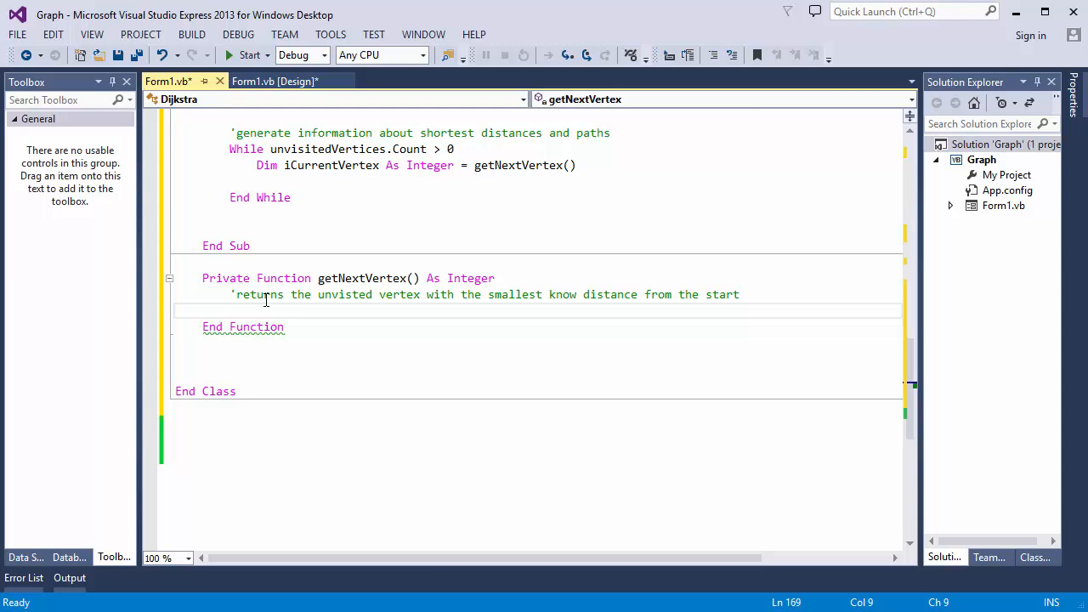
pyautogui.write('Dim')
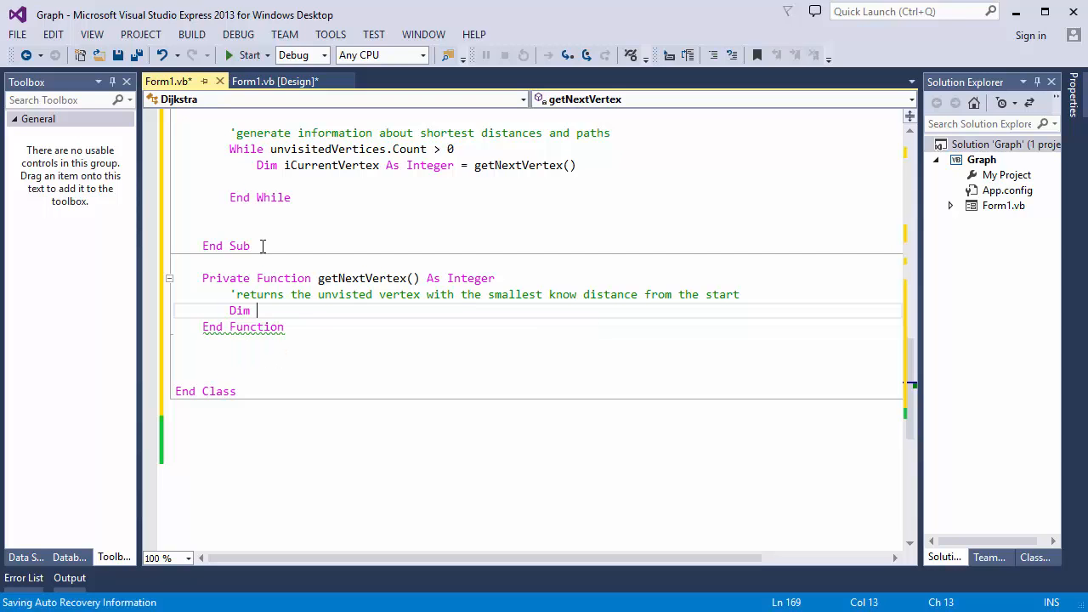
pyautogui.write('smallestKnownDistance = Double')
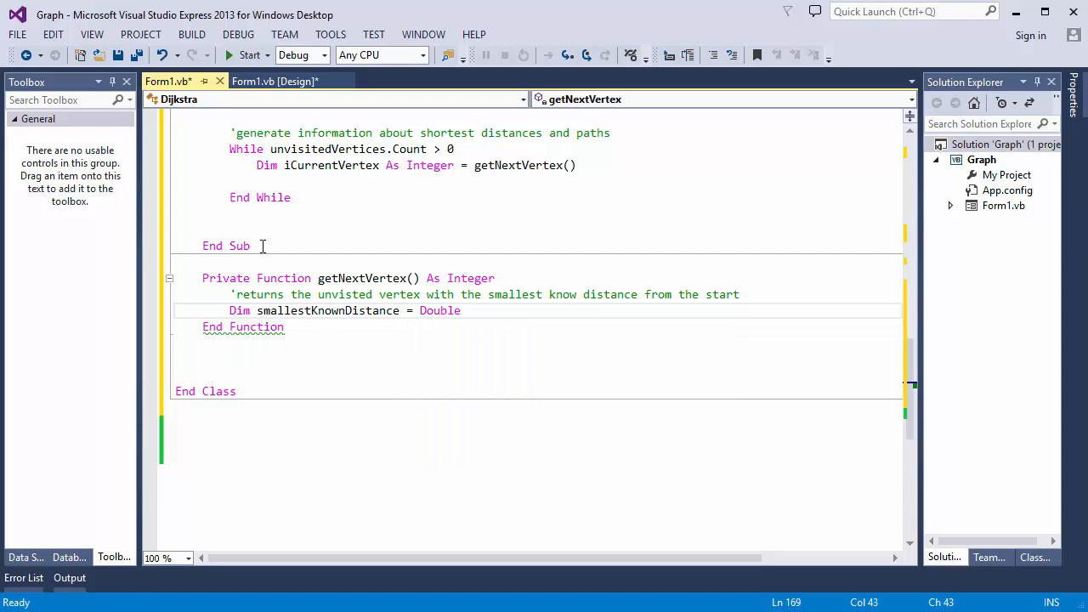
pyautogui.write('Dim vertex As integer = -1')
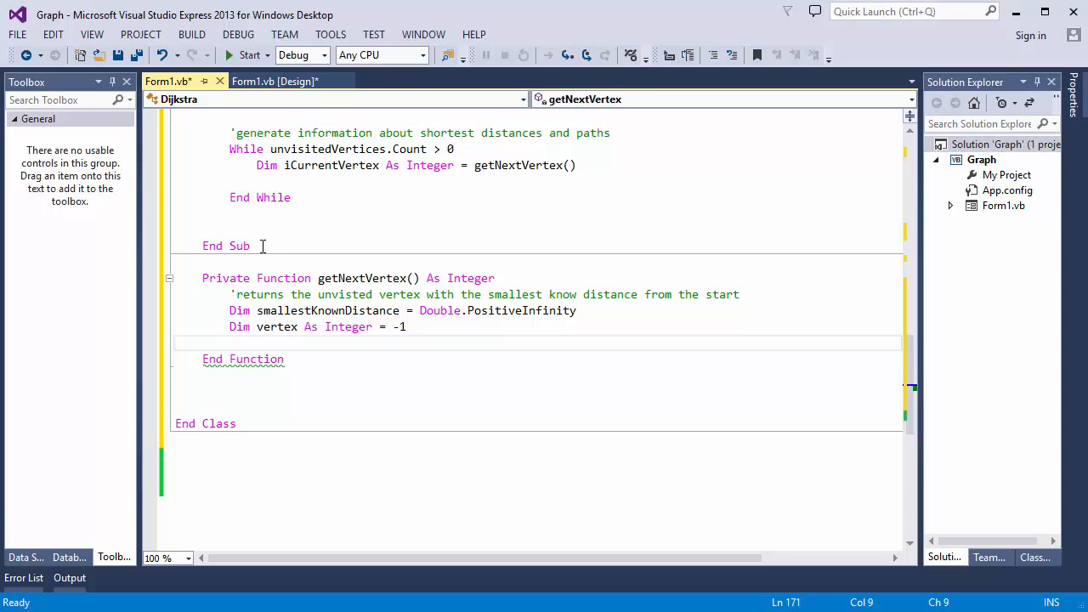
# Comment and write the scan of unvisited vertices for the smallest distance, removing the chosen vertex.
pyautogui.write("'scan the list of unvisited vertices")
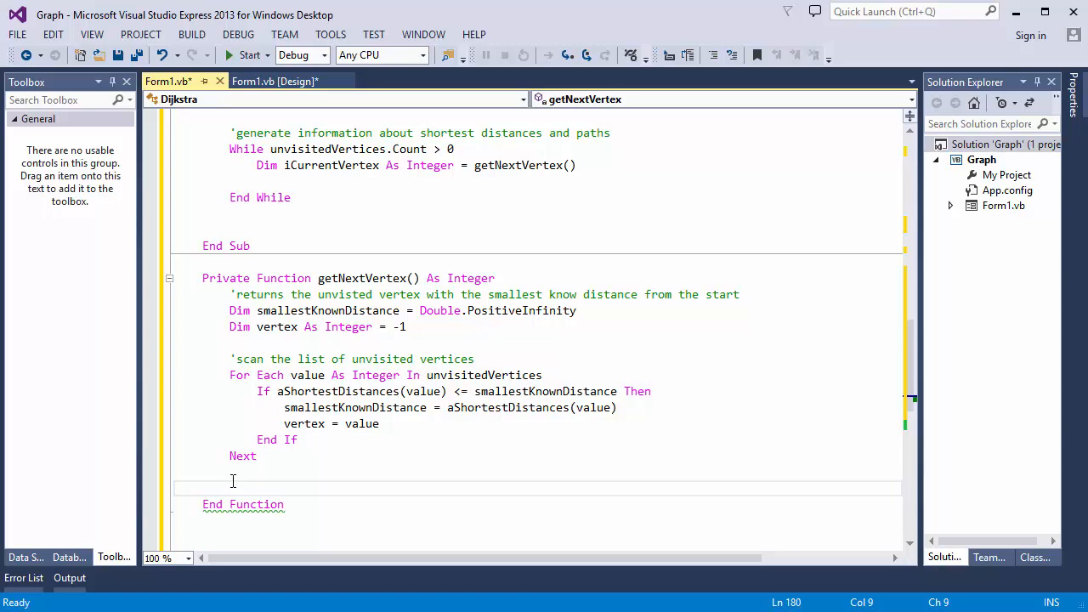
pyautogui.write('unvisitedVertices.re')
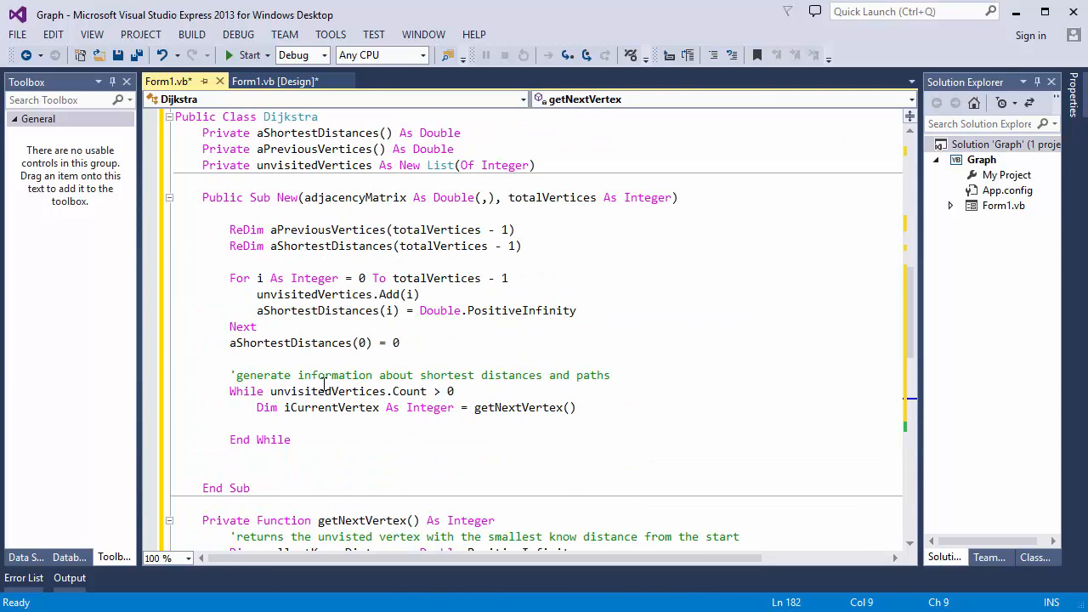
# Add a 'scan the matrix' For i loop with If adjacencyMatrix(iCurrentVertex, i) > 0 edge check.
pyautogui.click(284, 408)
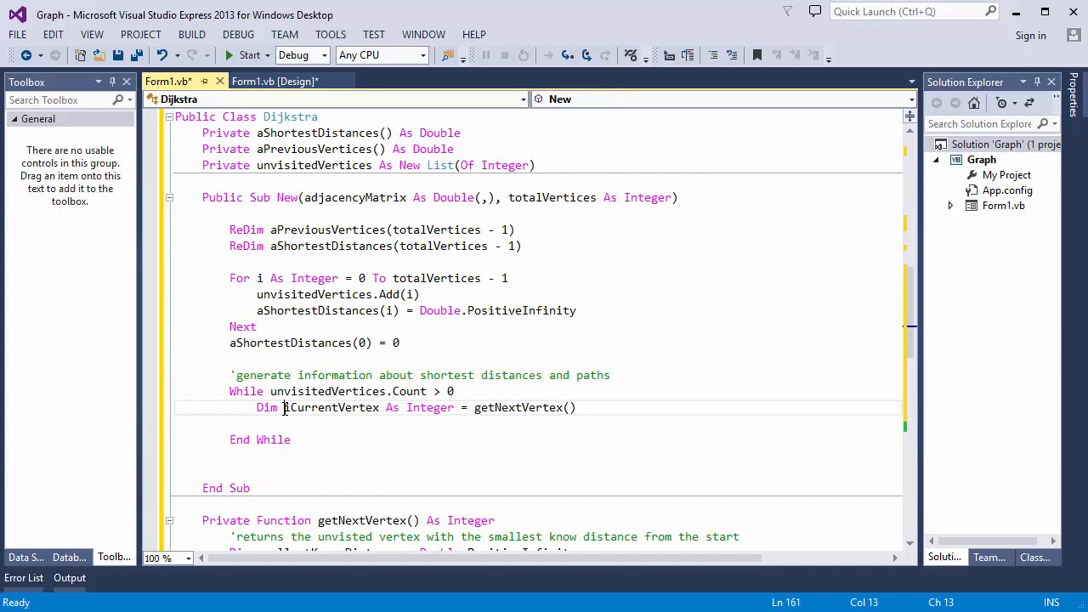
pyautogui.doubleClick(332, 408)
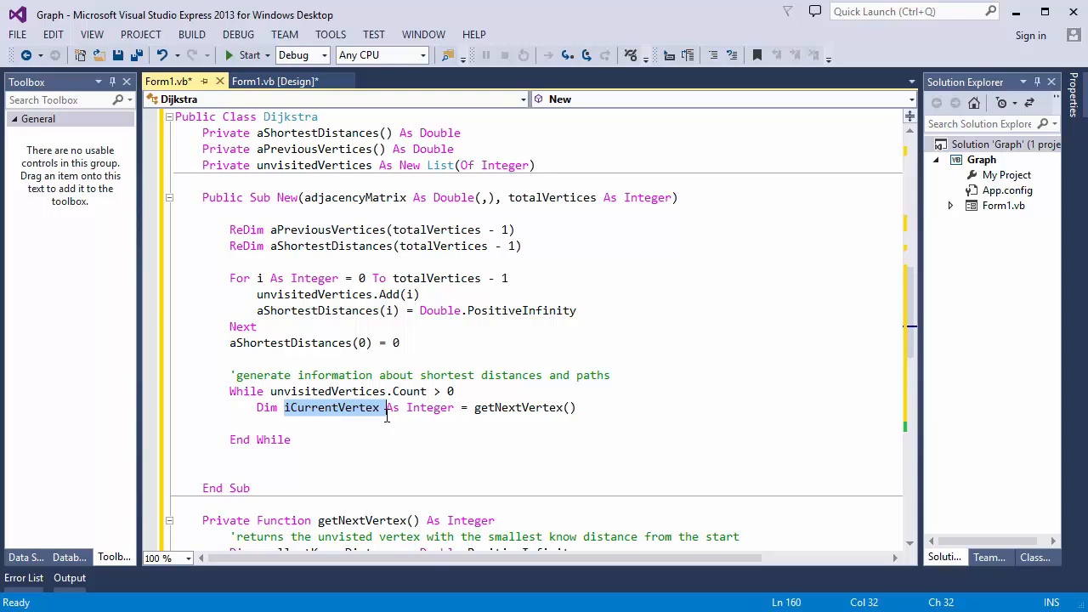
pyautogui.moveTo(372, 421)
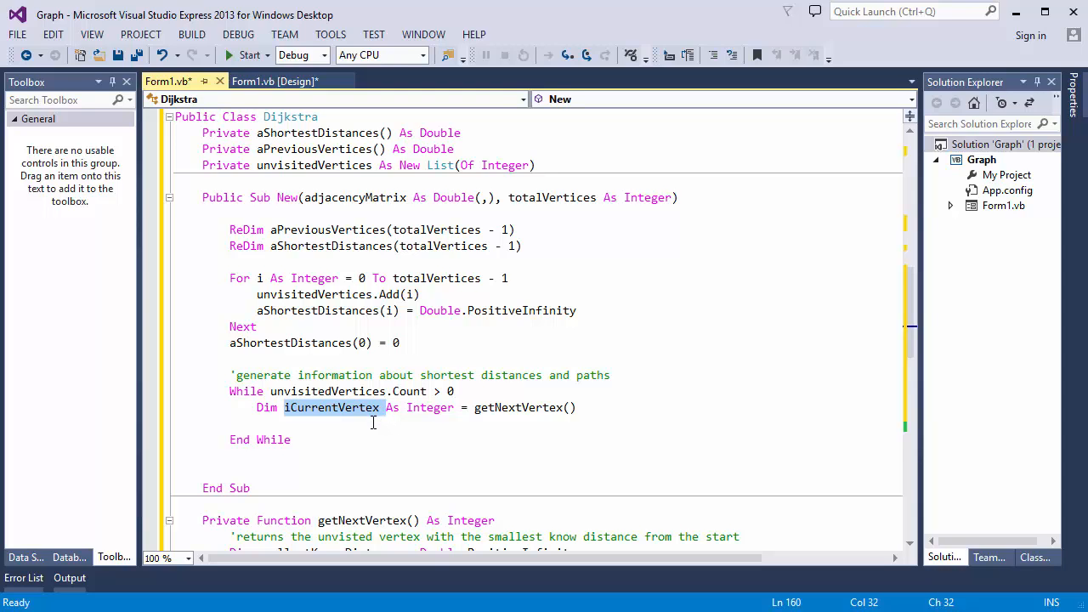
pyautogui.write('For i As integer = 0 To totalVertices - 1')
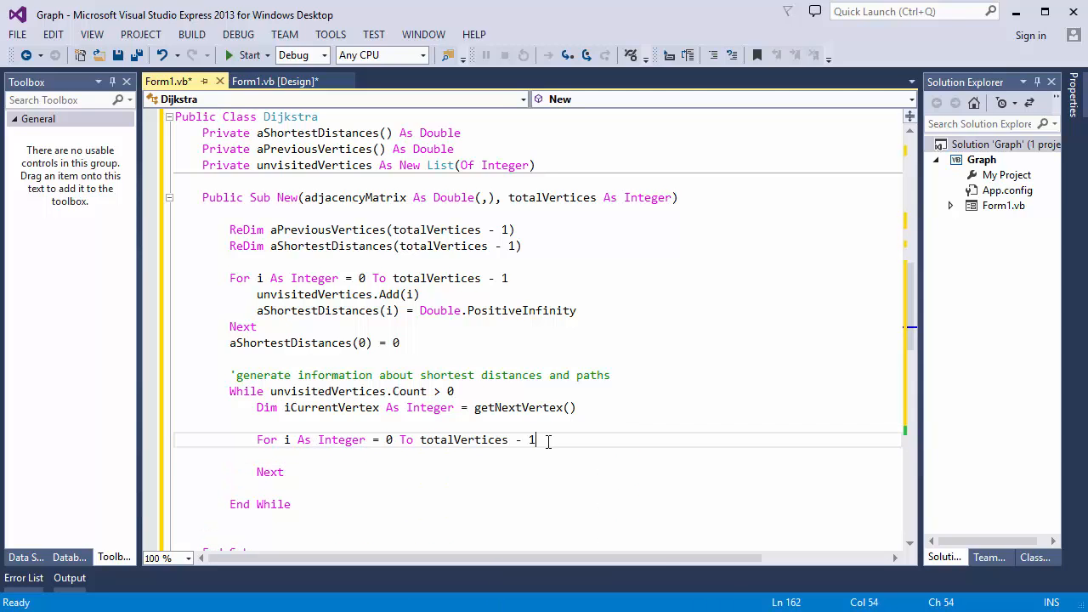
pyautogui.write("'scan the matrix")
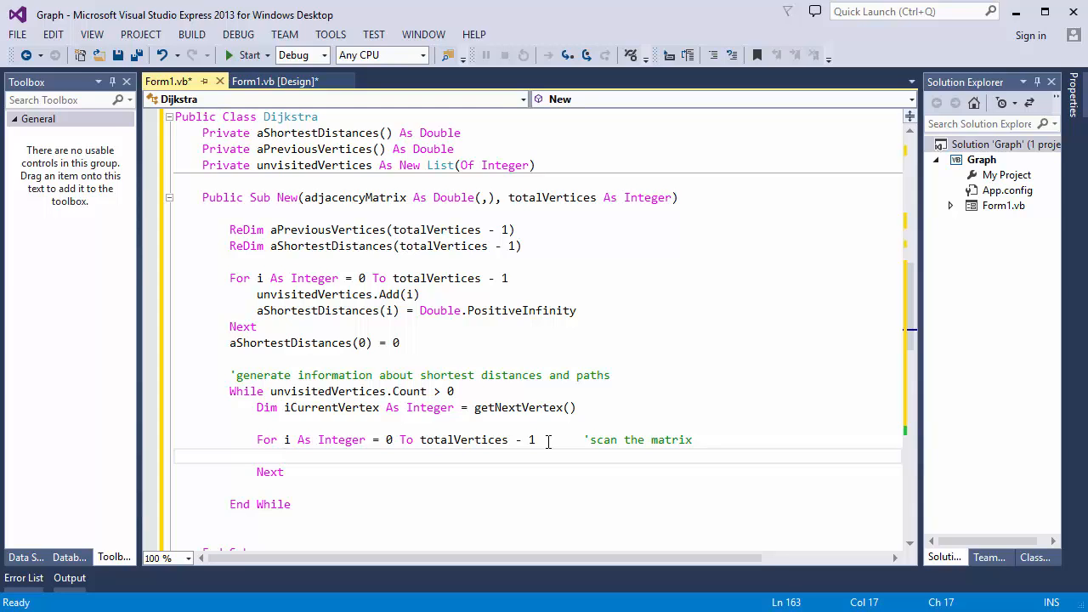
pyautogui.write('If adjacencyMatrix')
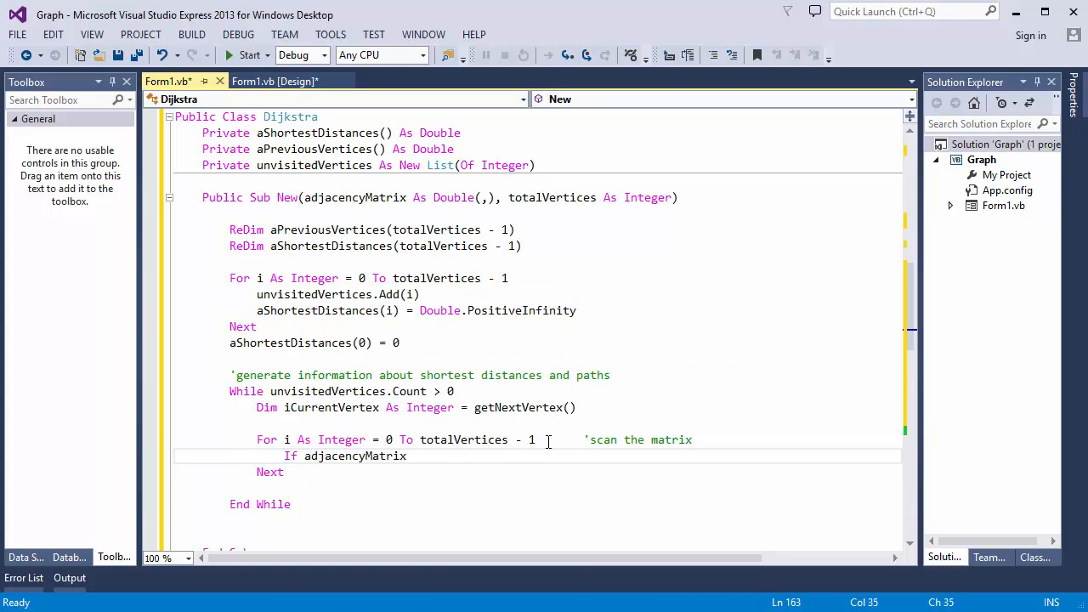
pyautogui.write('(iCurrentVertex,i')
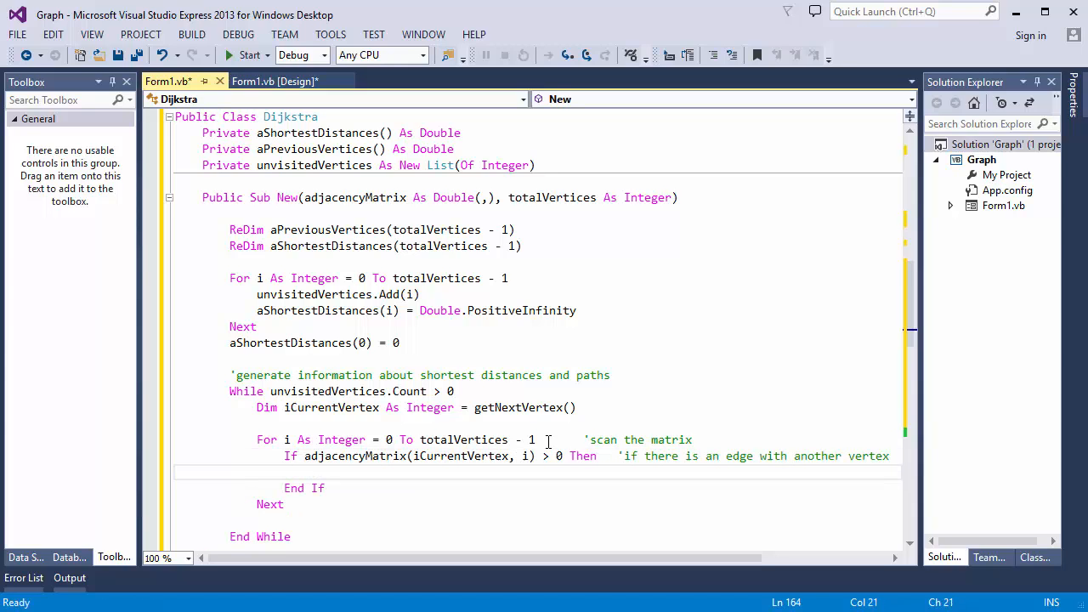
pyautogui.moveTo(313, 228)
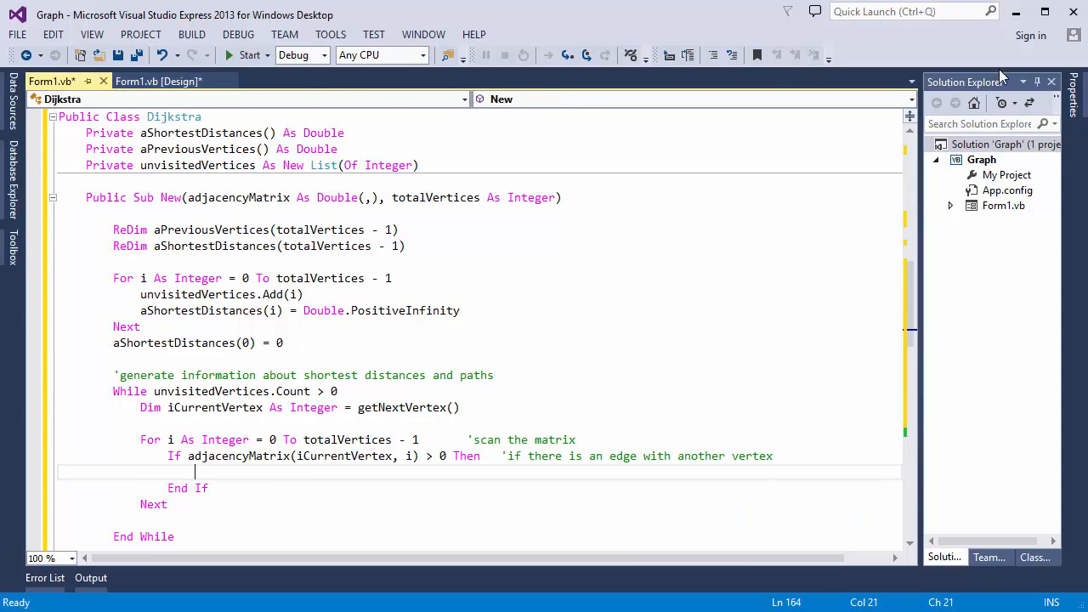
# Add a commented If comparing aShortestDistances(i) with aShortestDistances(iCurrentVertex) + adjacencyMatrix(iCurrentVertex, i).
pyautogui.click(1037, 82)
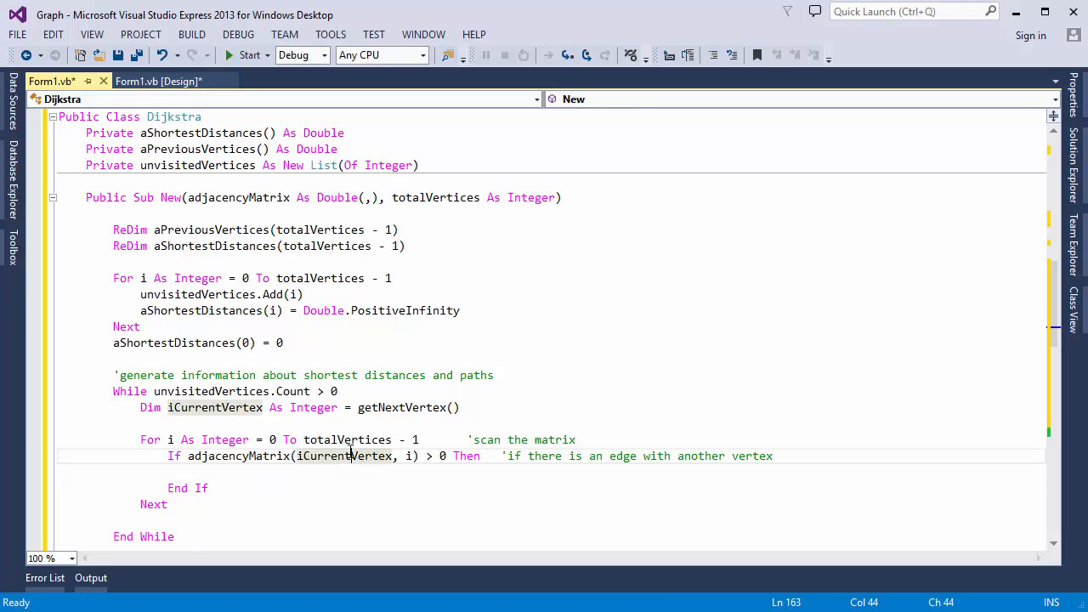
pyautogui.doubleClick(343, 456)
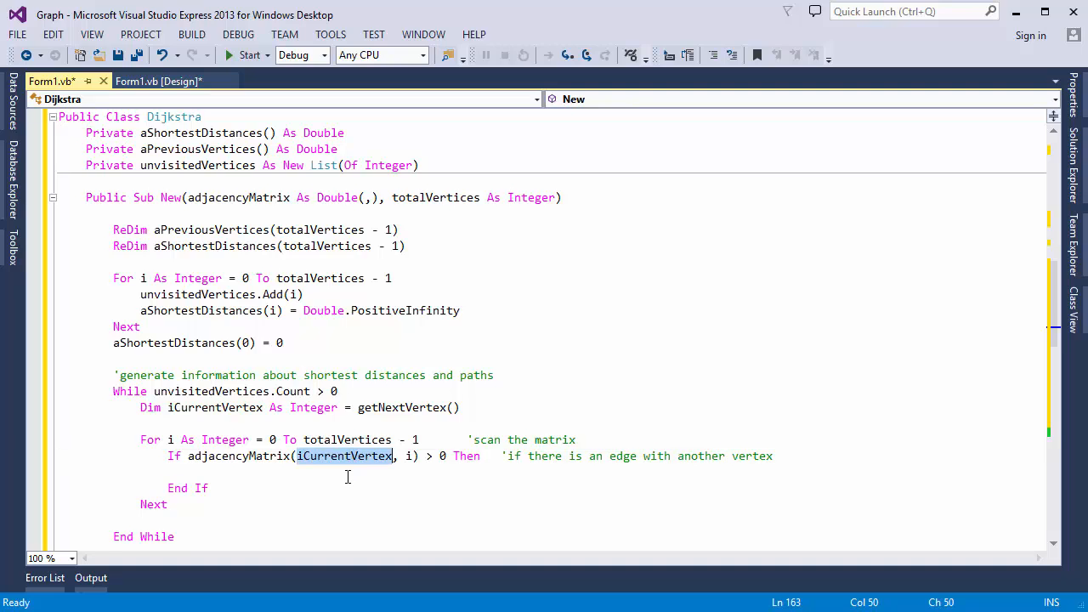
pyautogui.moveTo(401, 463)
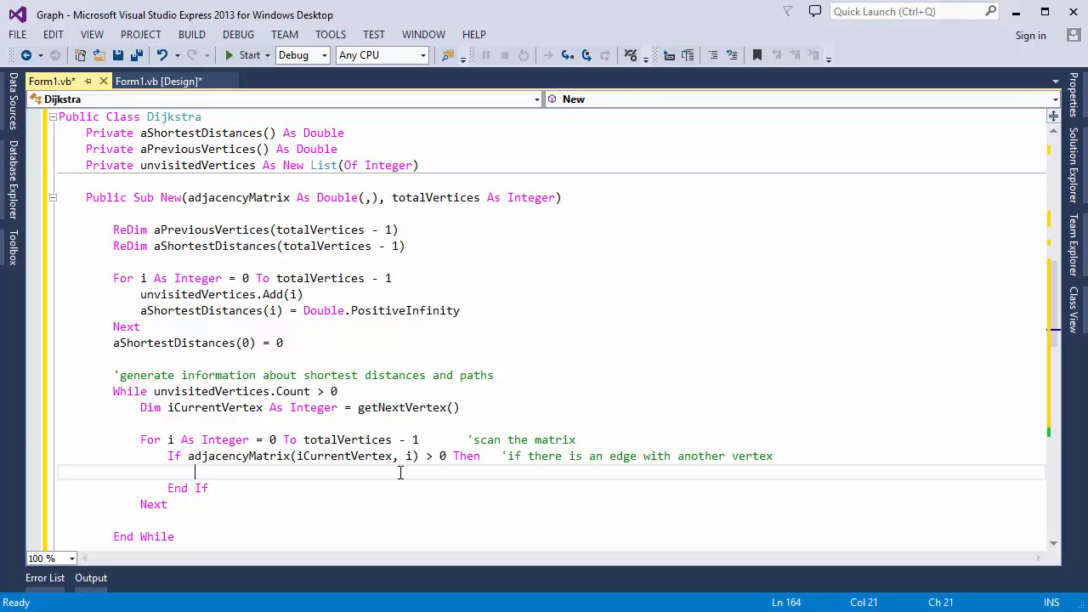
pyautogui.write("'if the shortest distan")
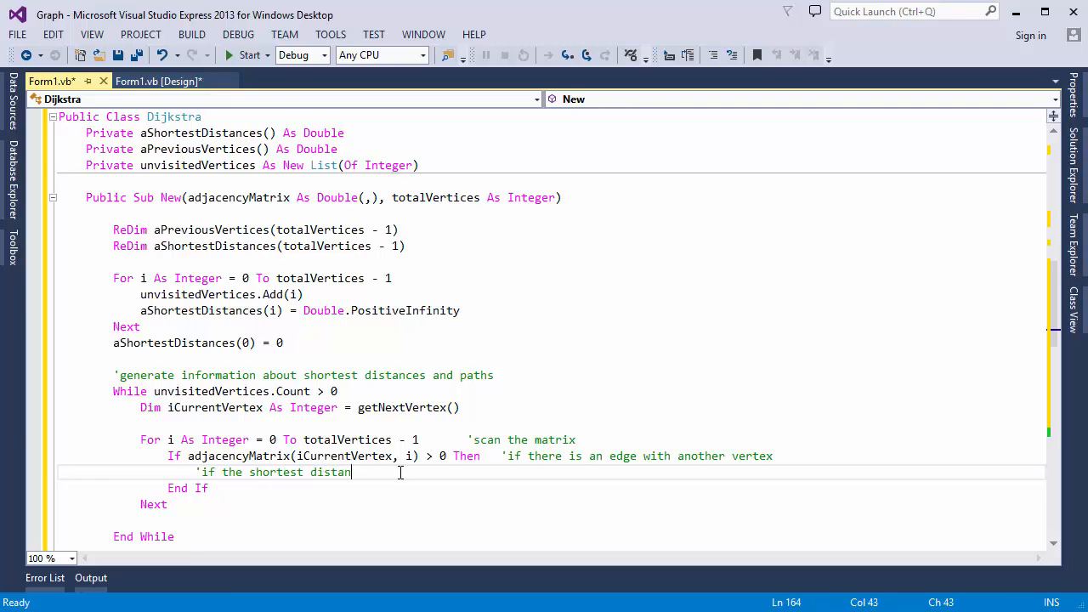
pyautogui.write('known distance to this neighbouring')
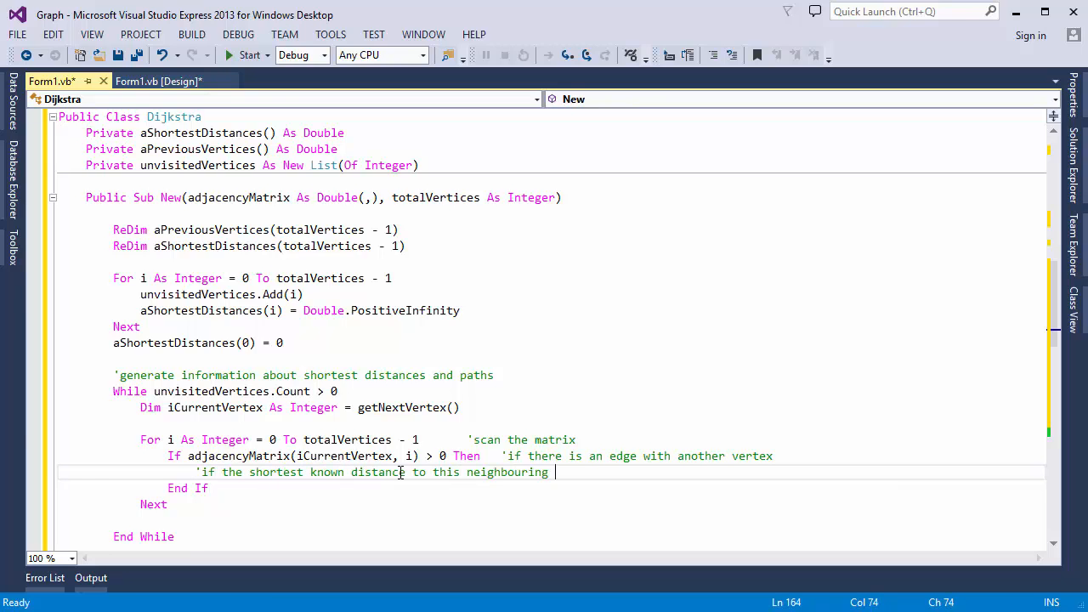
pyautogui.write('vertex is bigger than what we calcul')
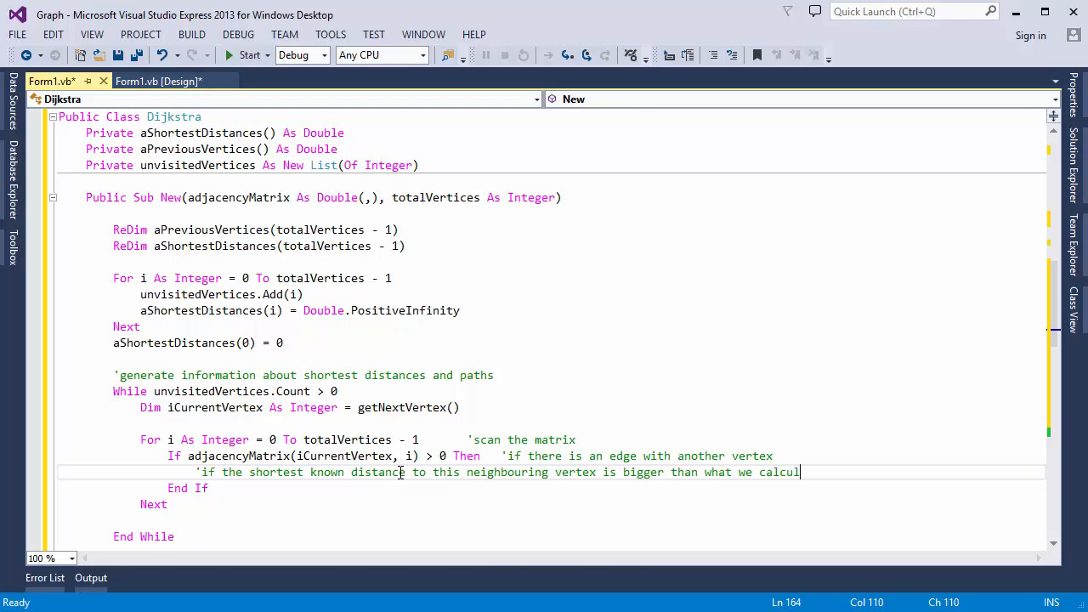
pyautogui.write('If aShortestDistances(i)>ash')
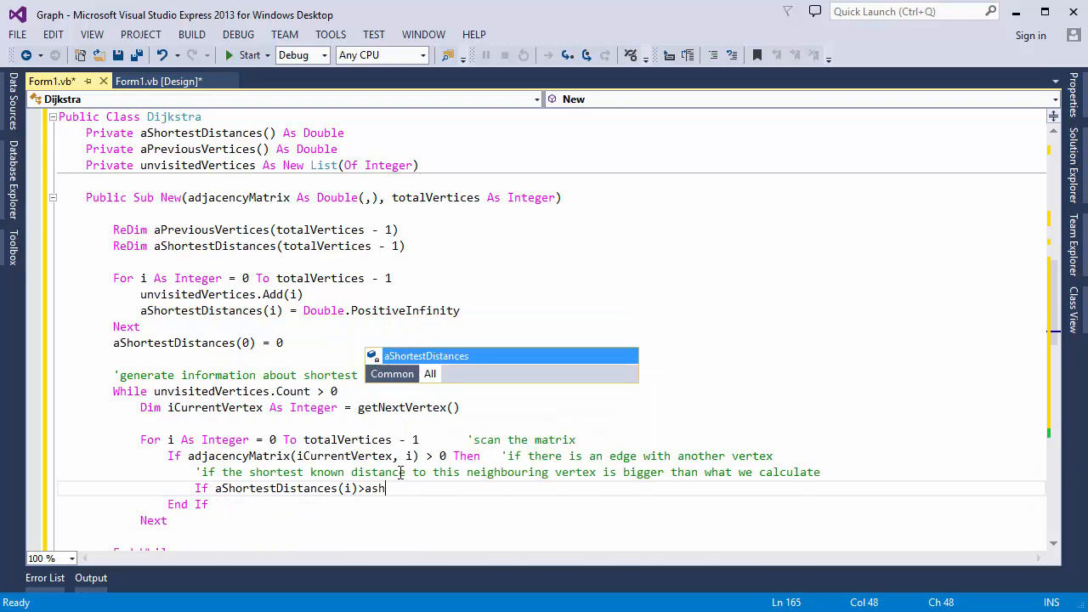
pyautogui.write('ShortestDistances(iCurrentVertex)+adjacencyMatrix')
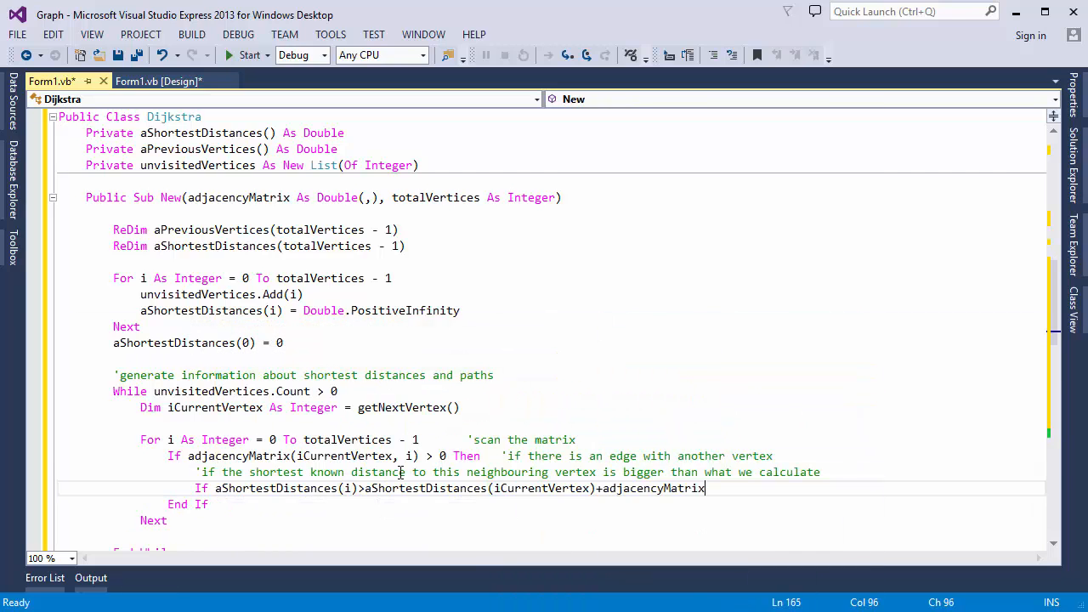
pyautogui.write('(iCurrentVertex,i) then')
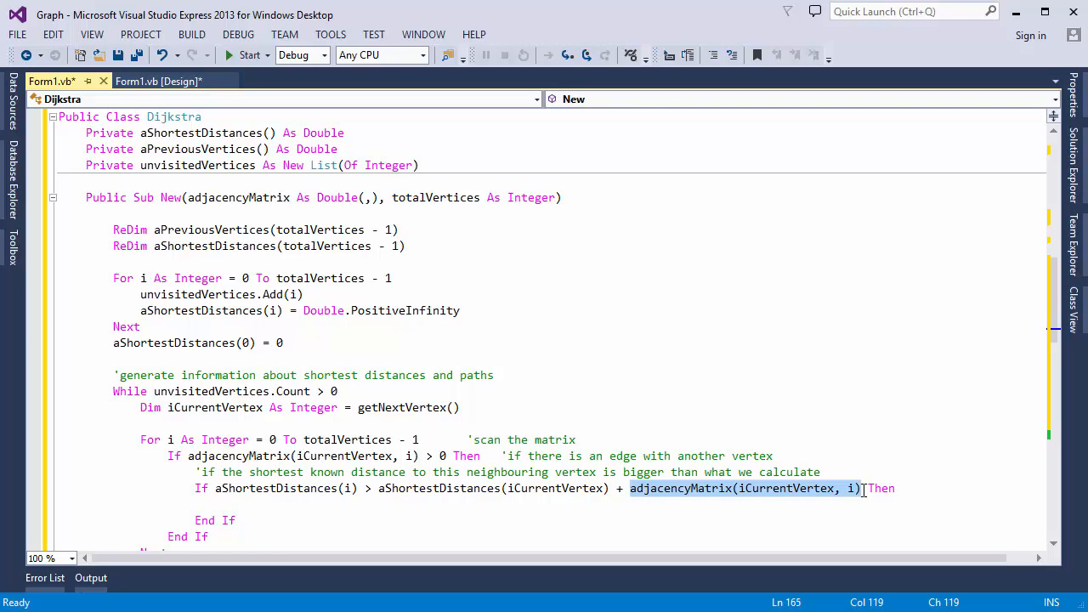
# Assign the new shorter distance to aShortestDistances(i) with an 'update shortest known distance' comment.
pyautogui.doubleClick(490, 488)
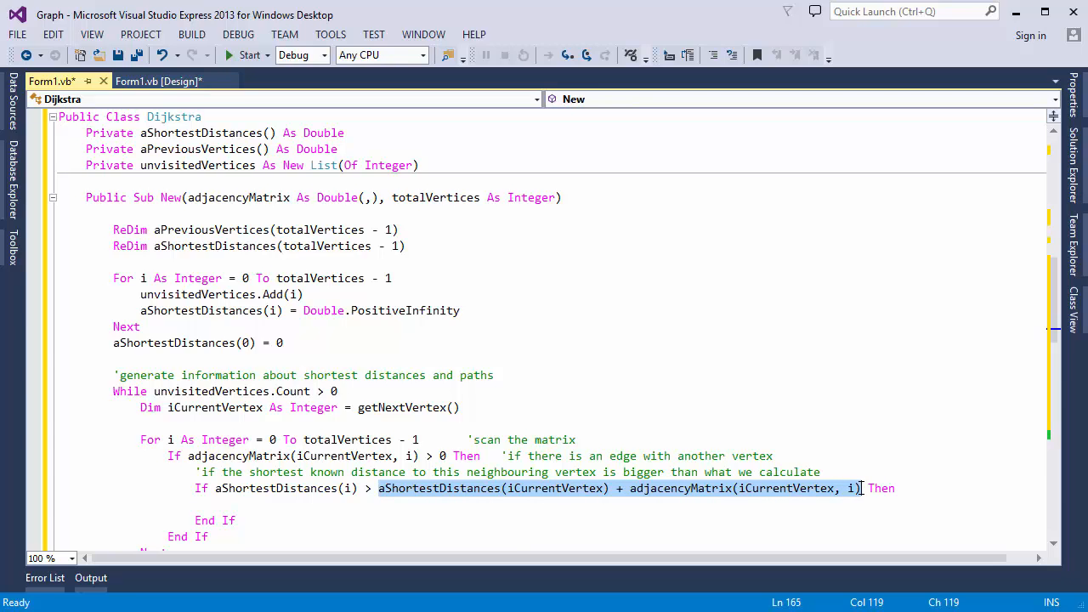
pyautogui.moveTo(399, 501)
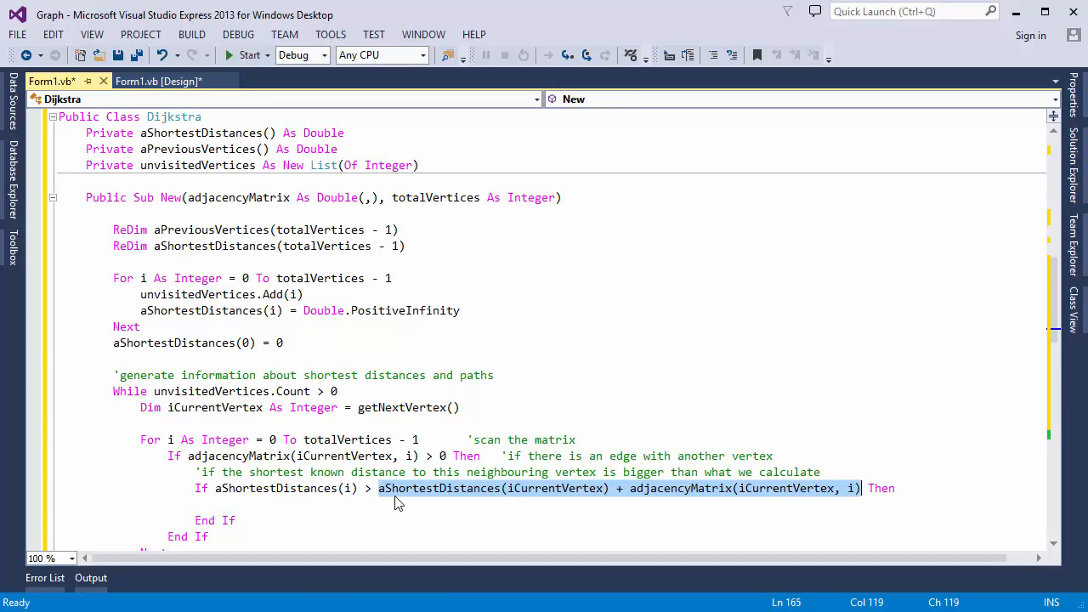
pyautogui.moveTo(378, 488)
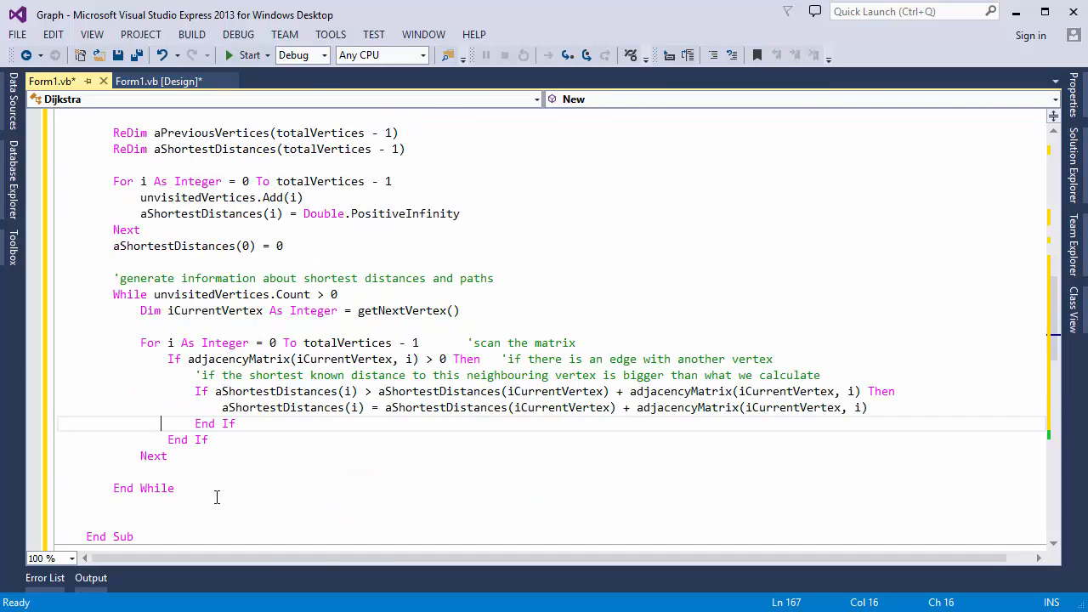
pyautogui.write("'update shortest known distance to this neighbouring vertex")
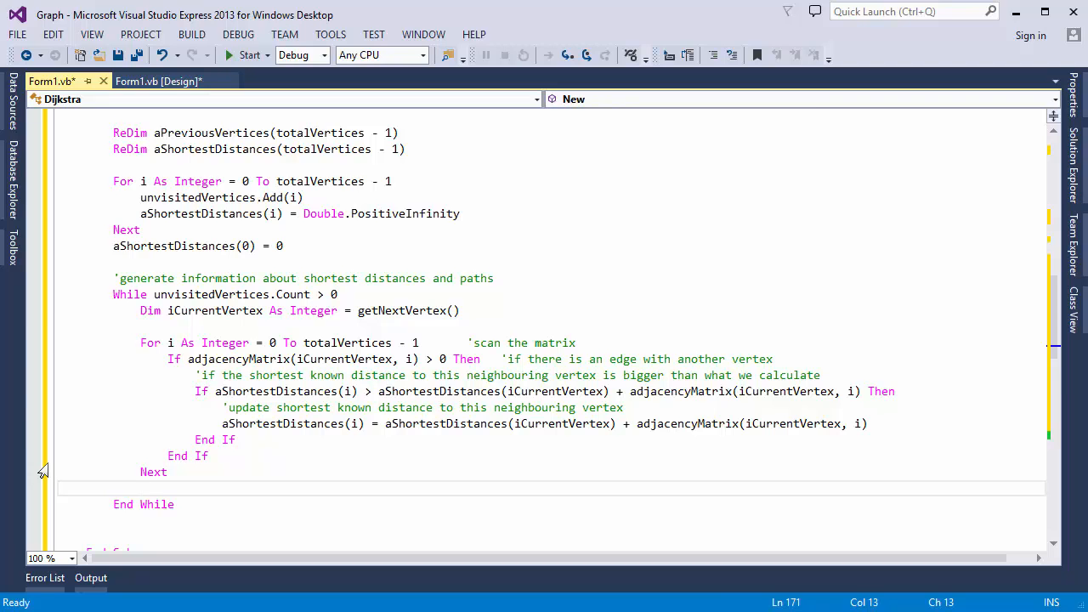
pyautogui.moveTo(75, 464)
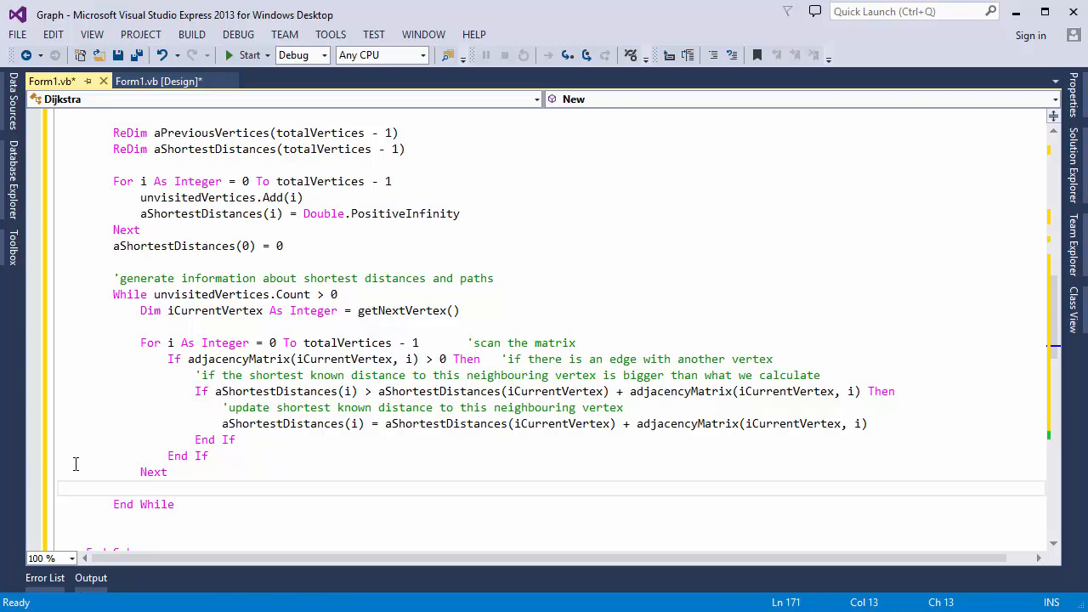
pyautogui.moveTo(789, 438)
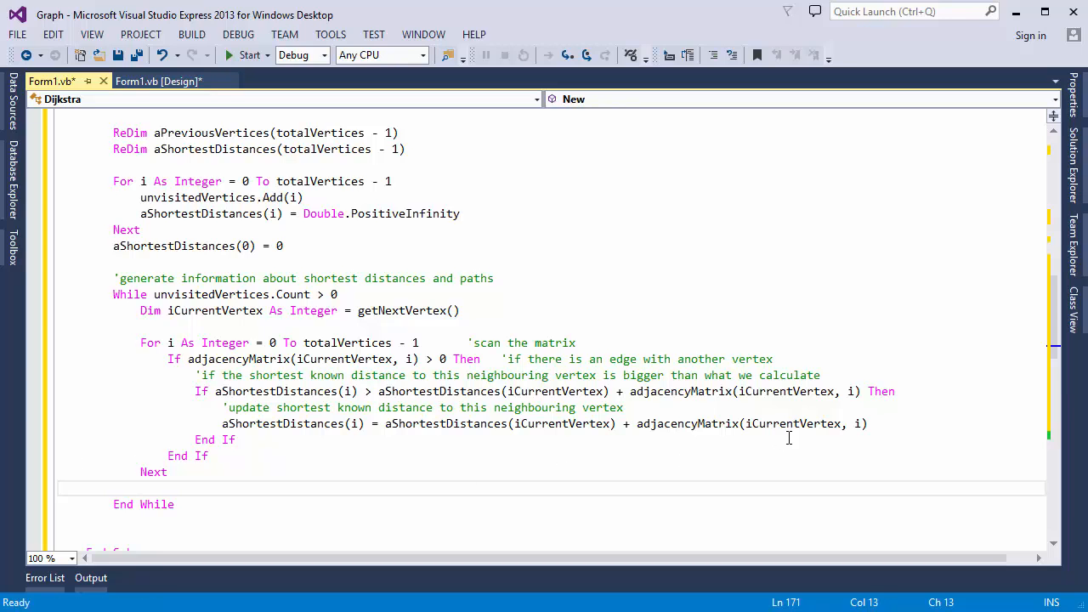
# Record aPreviousVertices(i) = iCurrentVertex with a comment about the vertex arrived via.
pyautogui.write("'and the ver")
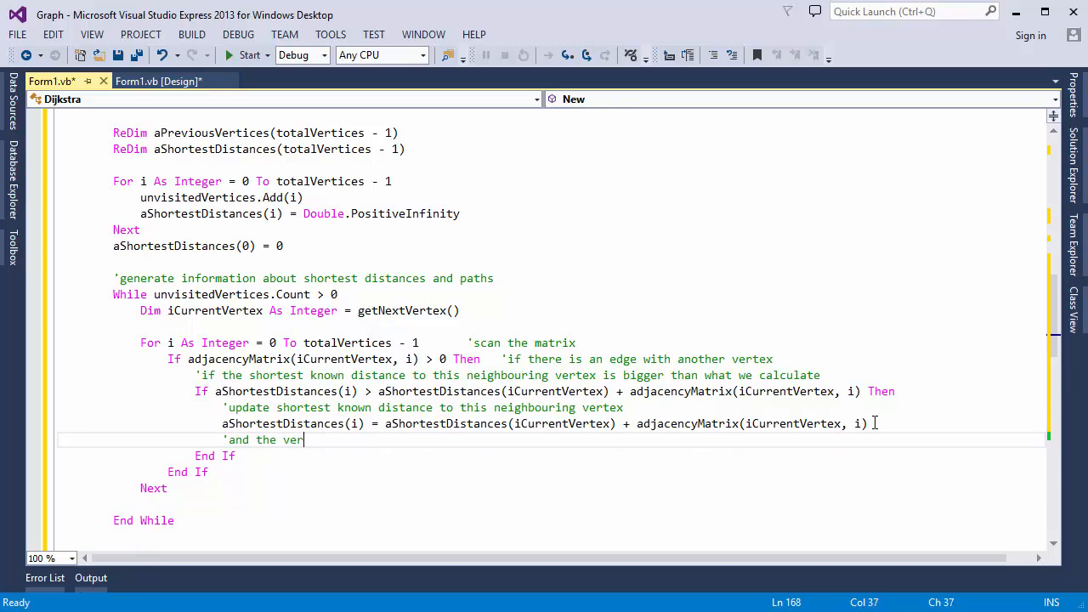
pyautogui.write('tex we arrived at the neighbour via')
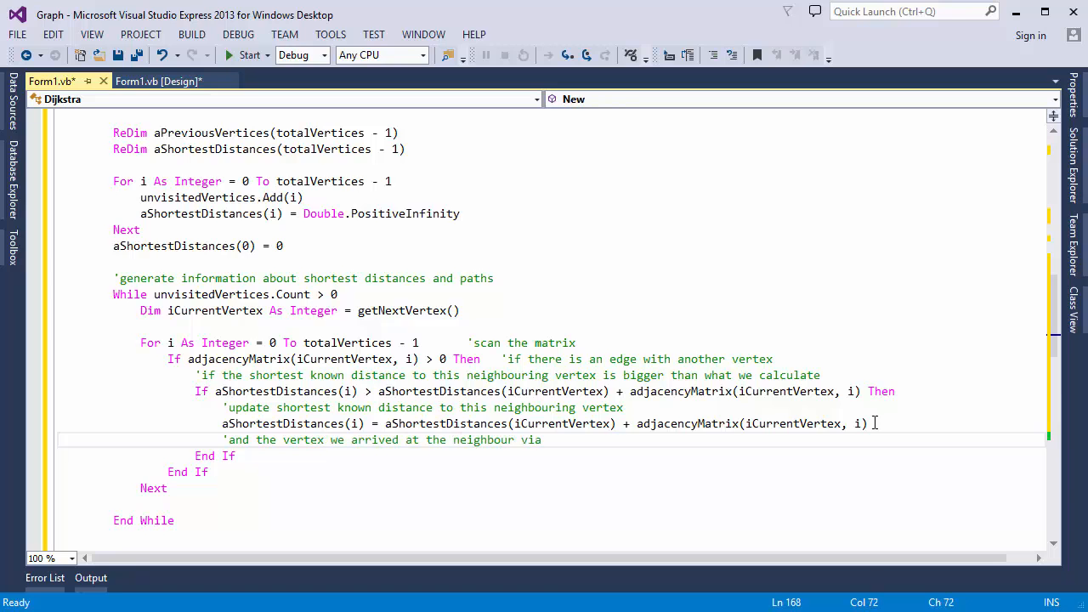
pyautogui.write('aPreviousVertices(i)=iCurrentVertex')
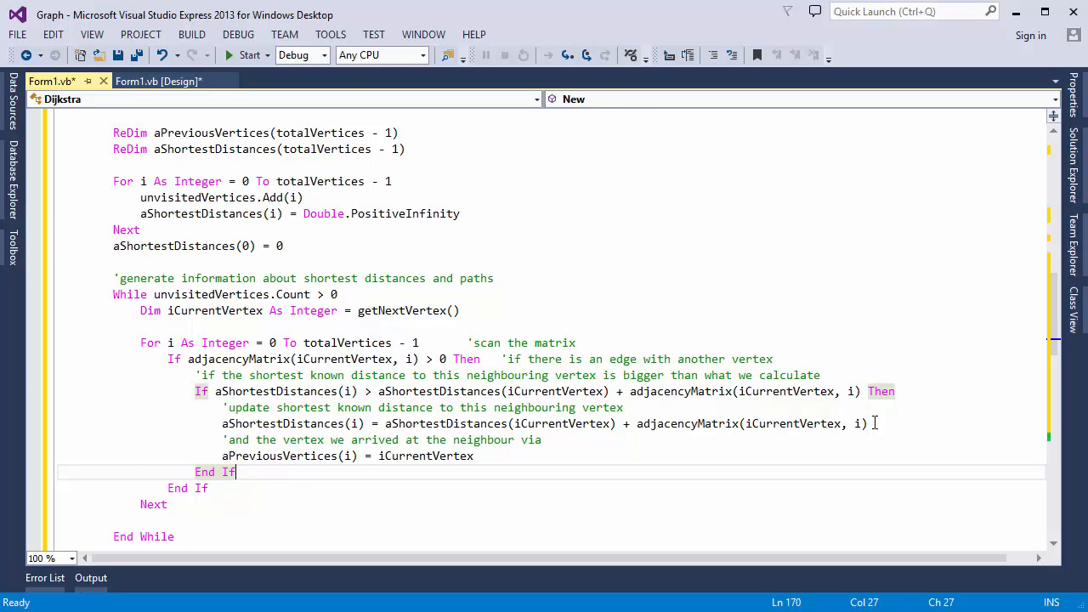
pyautogui.scroll(-3)
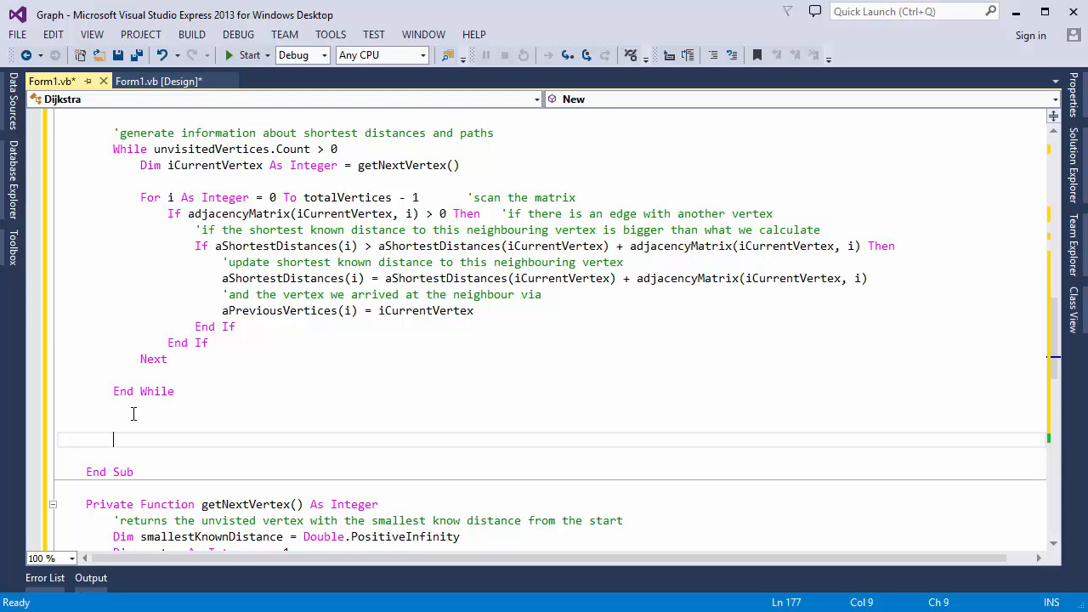
# Add read-only ShortestDistances and Paths properties, each As Double(), returning aShortestDistances and aPreviousVertices.
pyautogui.write('public readonly p')
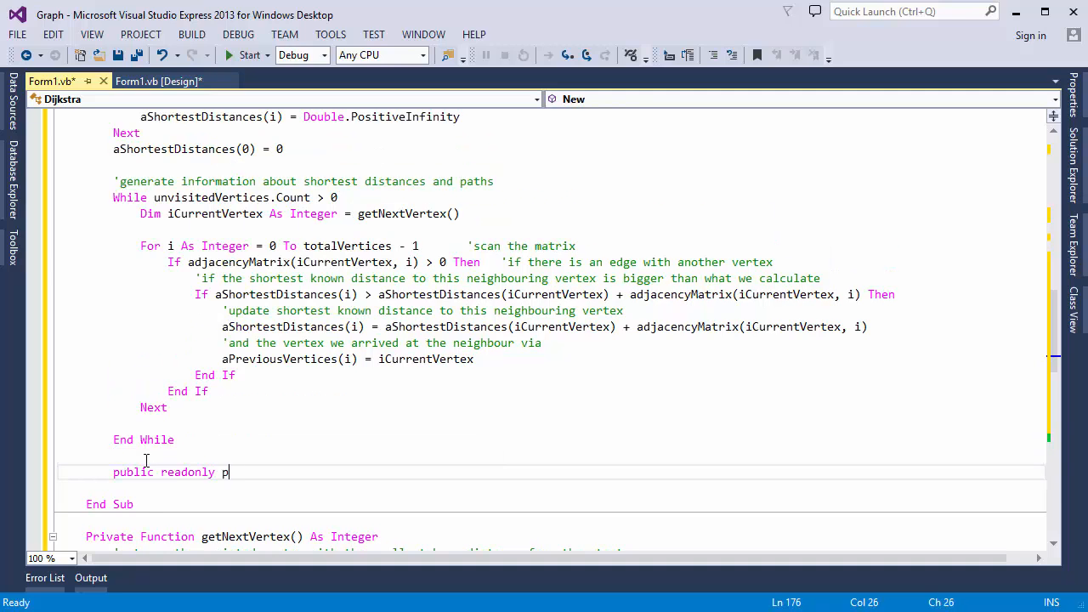
pyautogui.write('roperty ShortestDistances() As Double')
pyautogui.write('Return aShortestDistances')
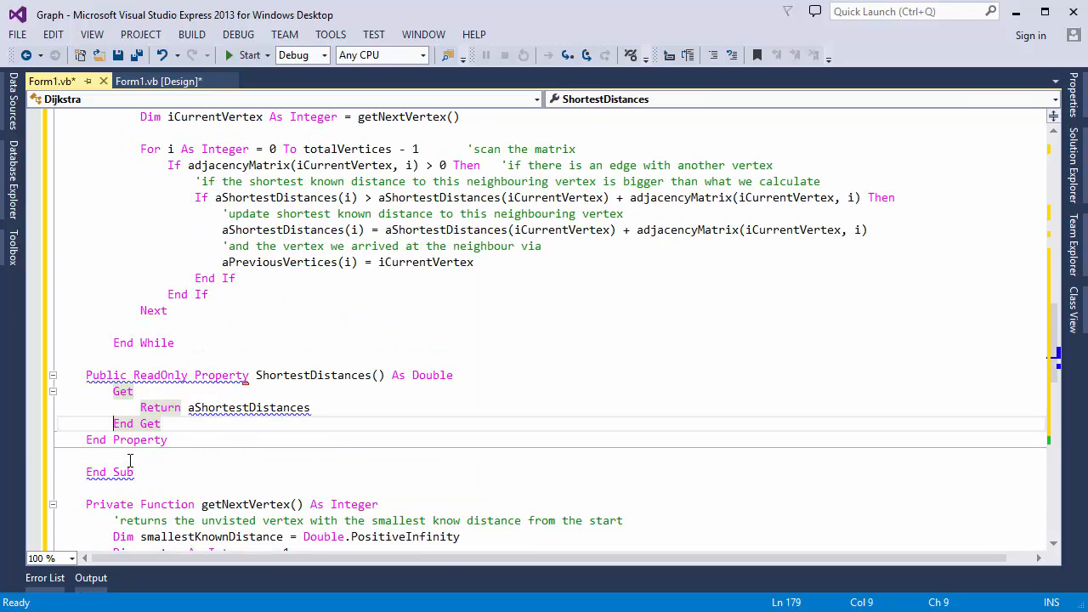
pyautogui.click(108, 473)
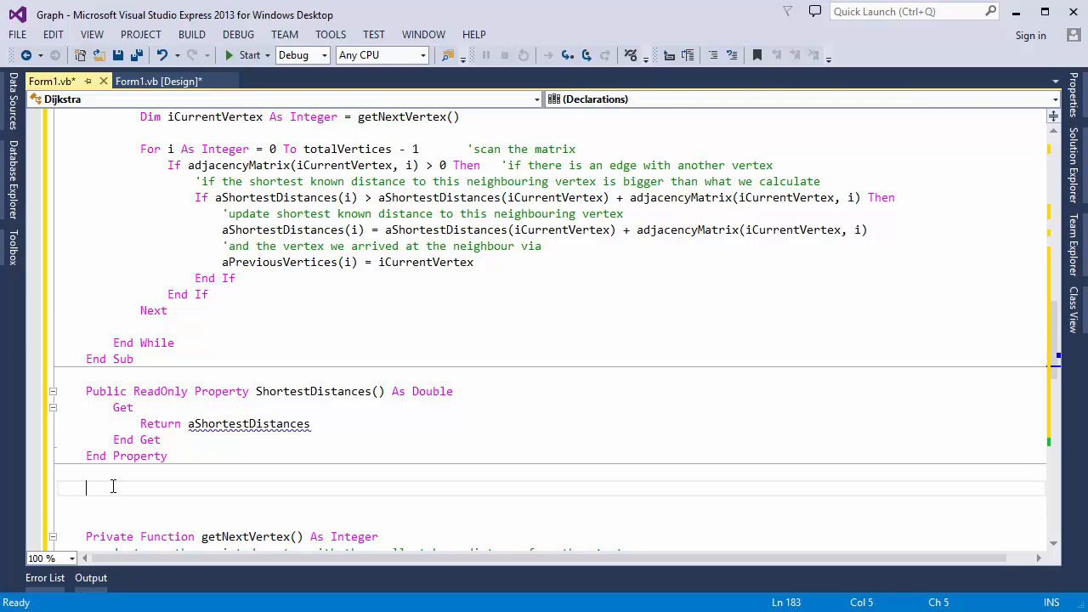
pyautogui.click(85, 391)
pyautogui.write('Public ReadOnly Property Paths() As Double')
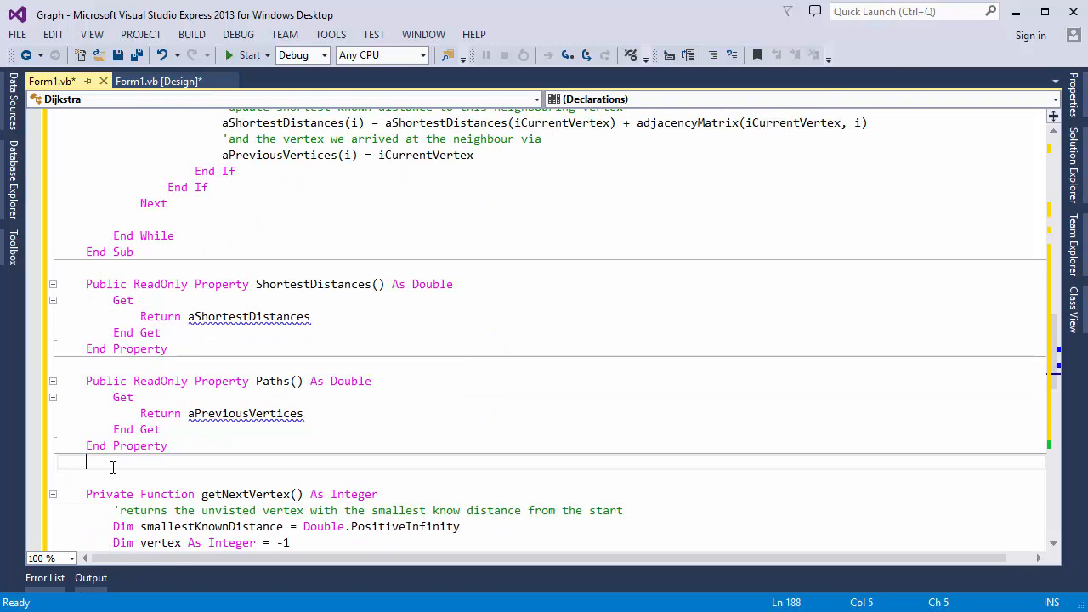
pyautogui.click(455, 284)
pyautogui.write('()')
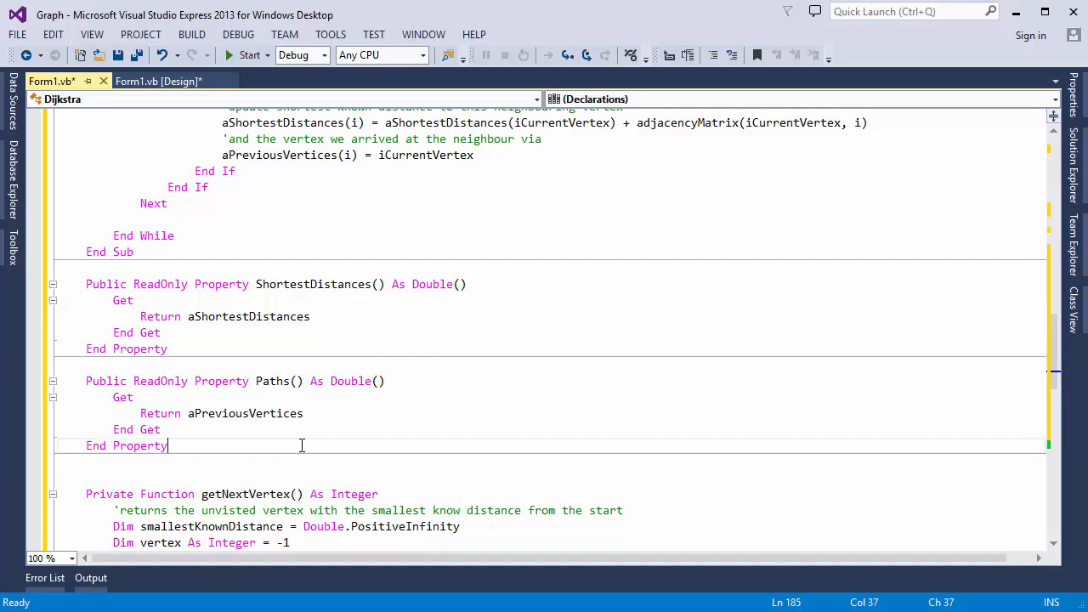
pyautogui.click(270, 466)
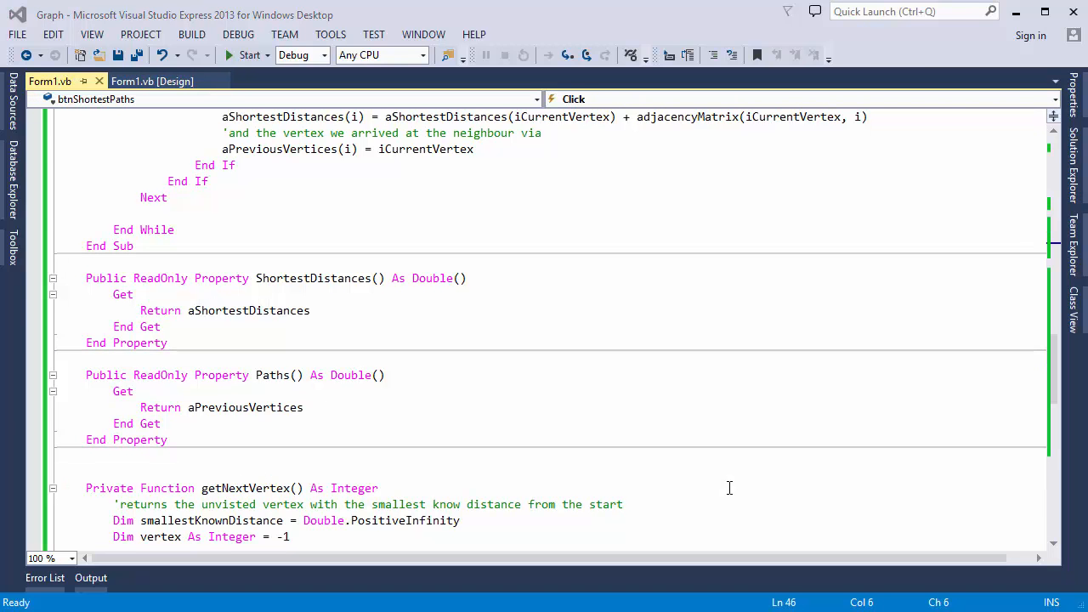
pyautogui.scroll(3)
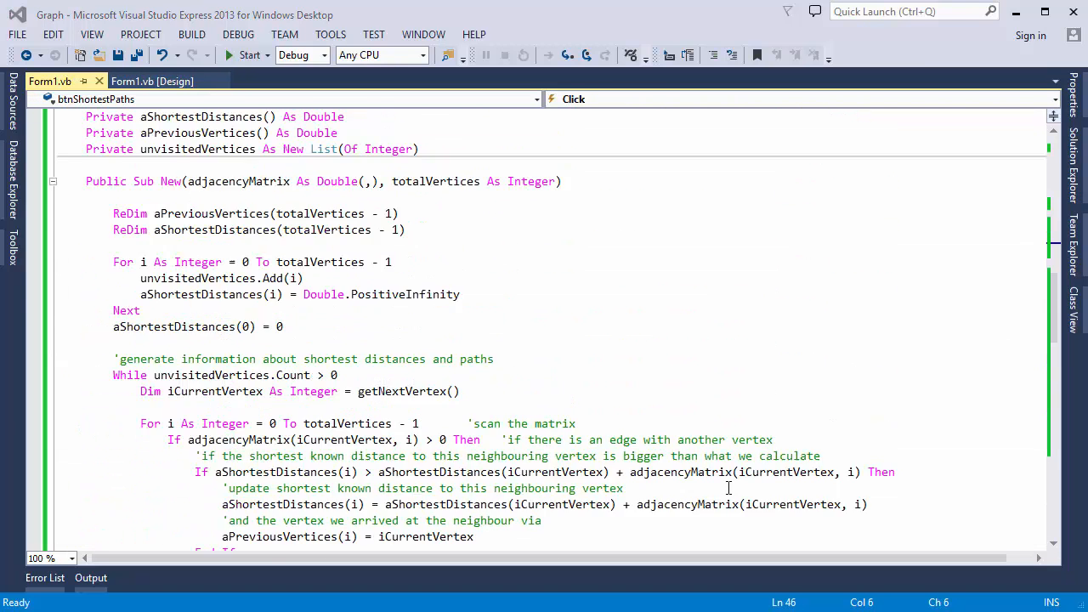
pyautogui.scroll(-3)
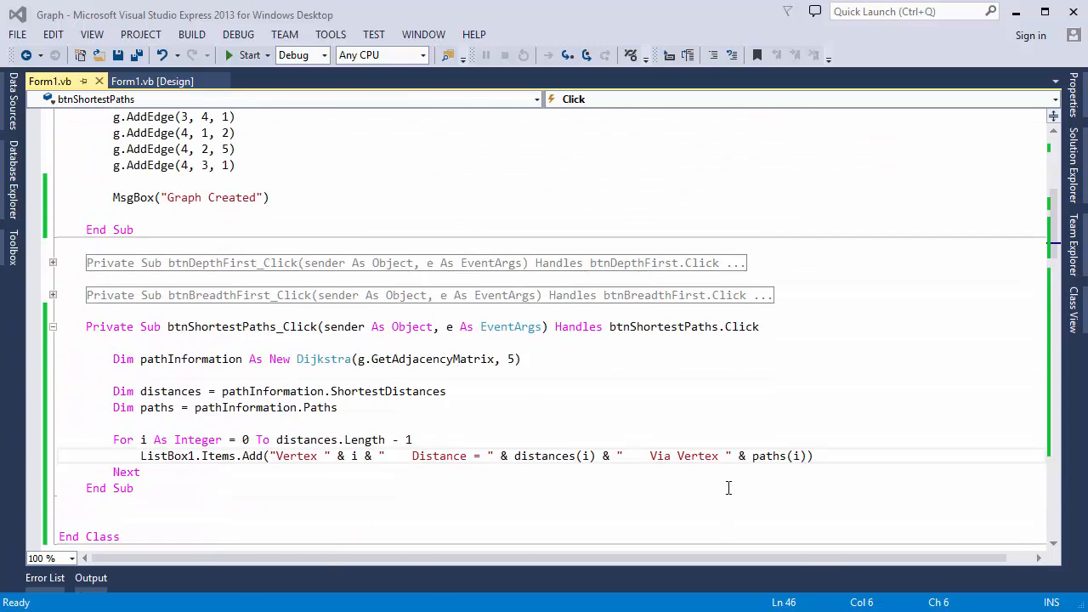
pyautogui.scroll(3)
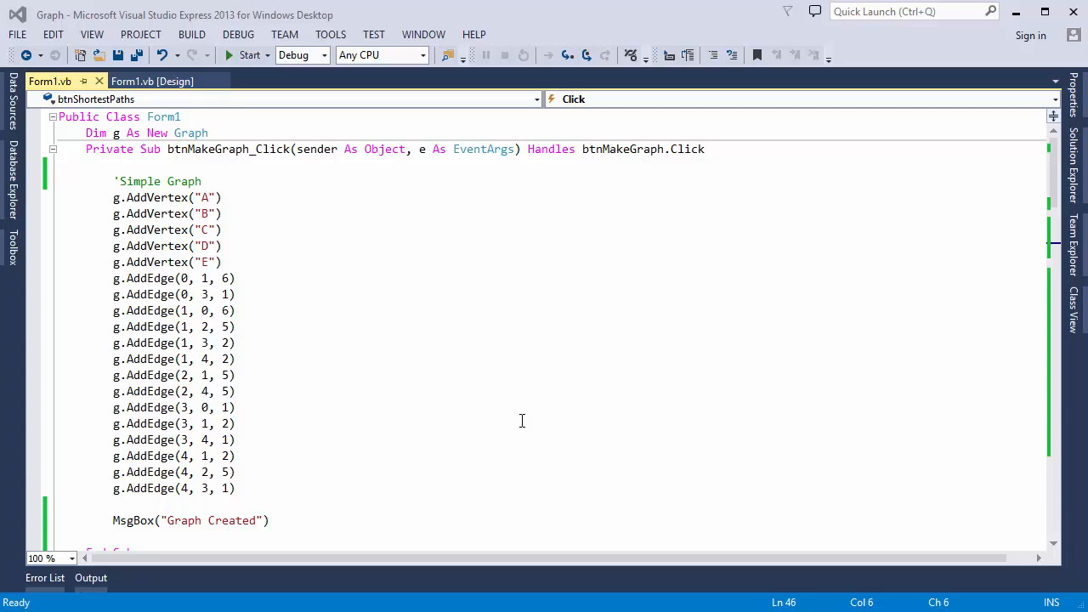
pyautogui.moveTo(166, 97)
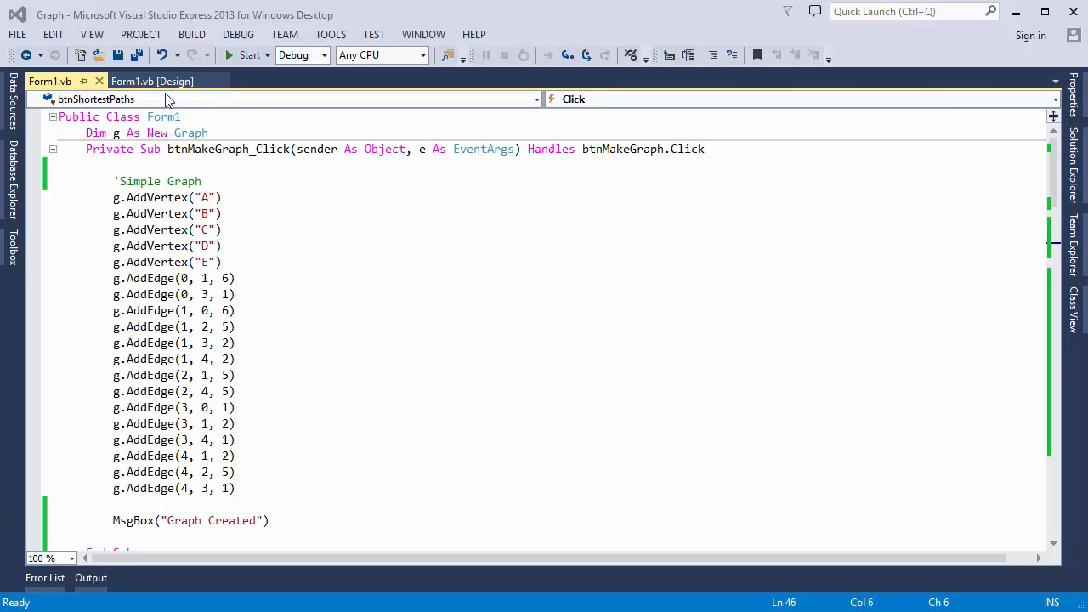
# Switch to the Form1 design view and select the ListBox1 results box.
pyautogui.click(151, 81)
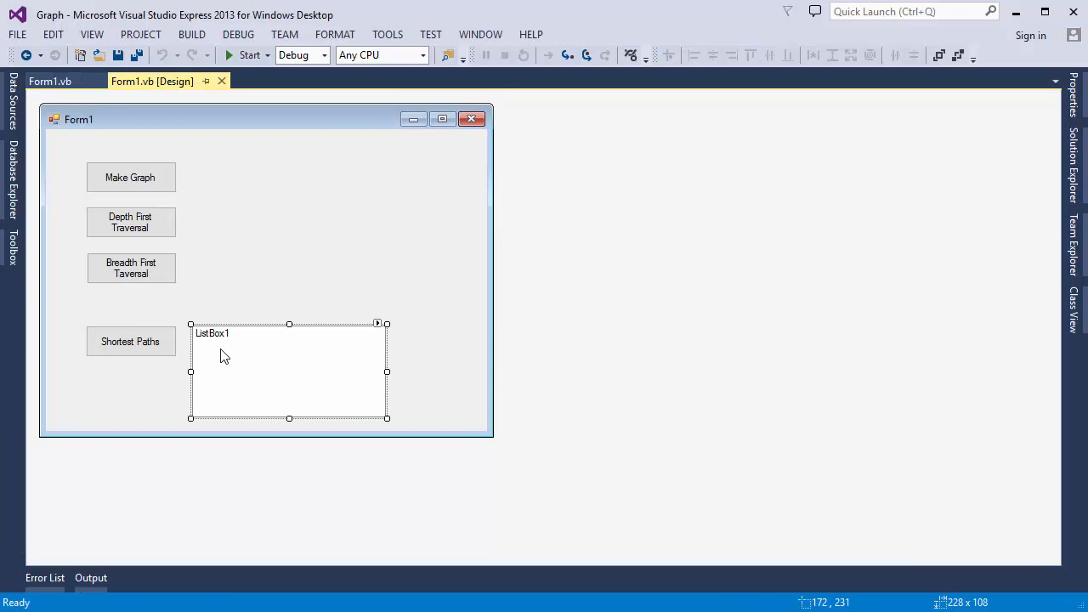
pyautogui.moveTo(221, 350)
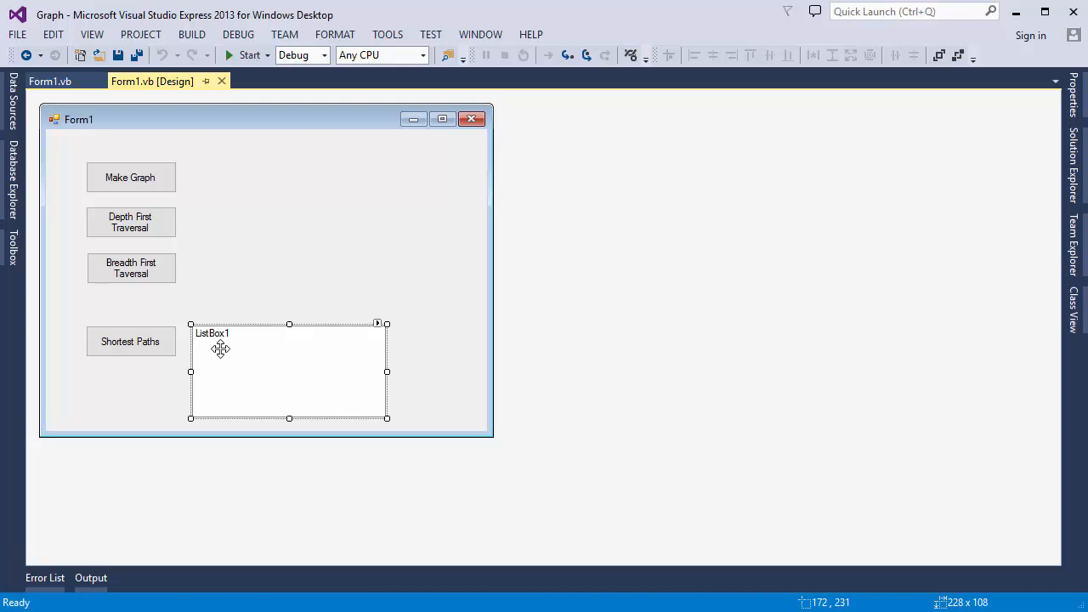
pyautogui.click(130, 340)
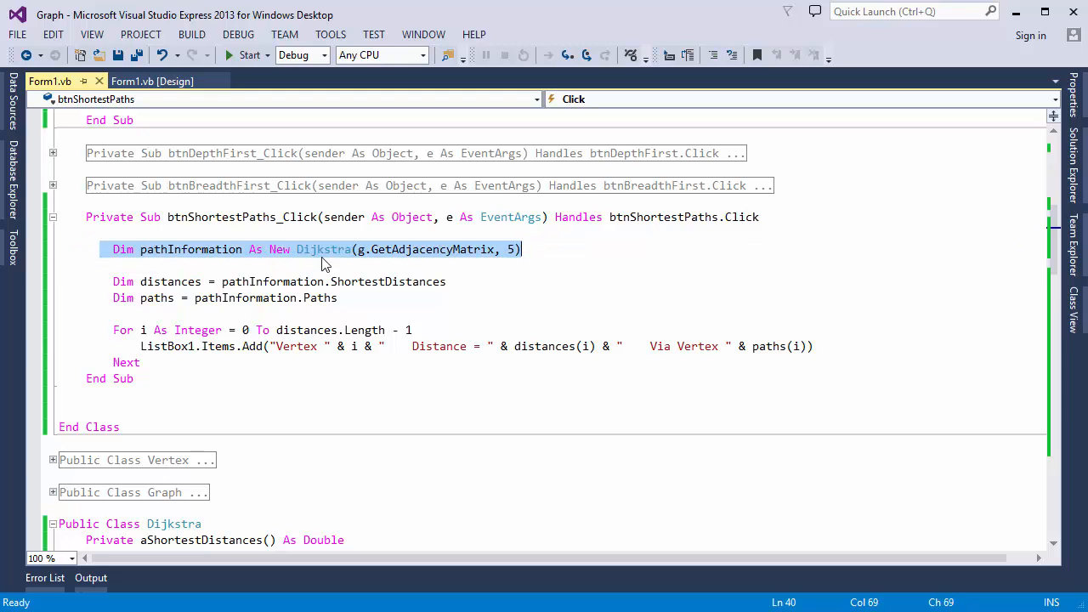
# Highlight the pathInformation variable and the Dijkstra constructor arguments in btnShortestPaths_Click.
pyautogui.doubleClick(190, 248)
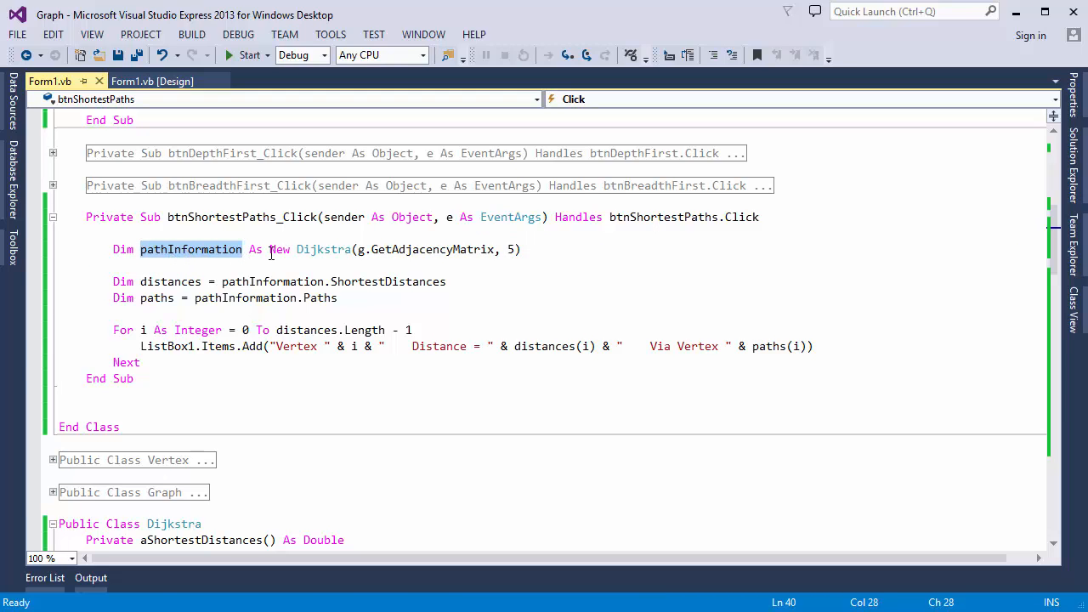
pyautogui.moveTo(322, 248)
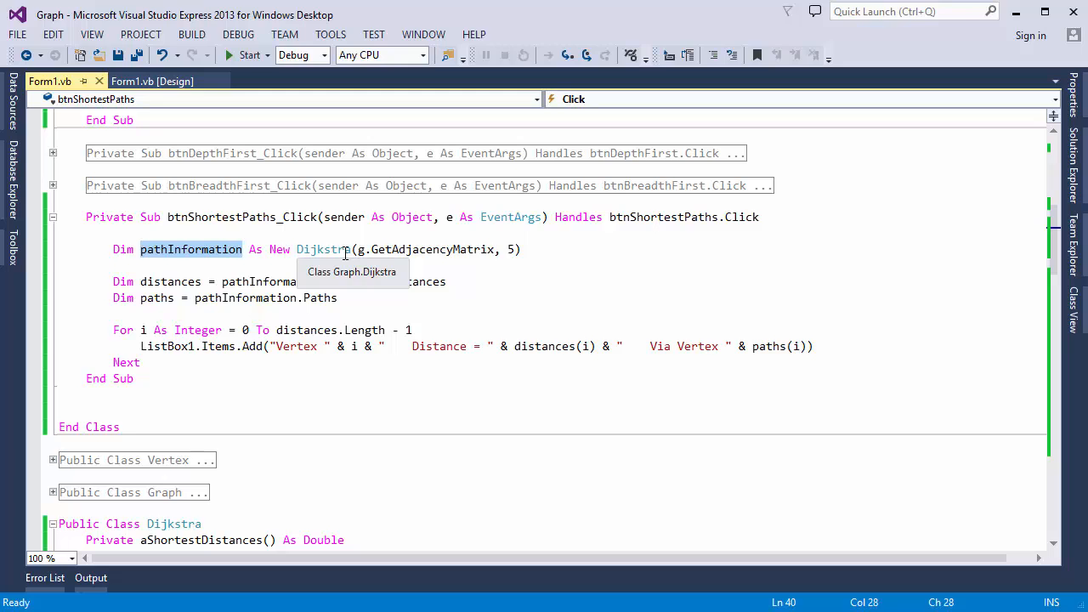
pyautogui.moveTo(361, 248)
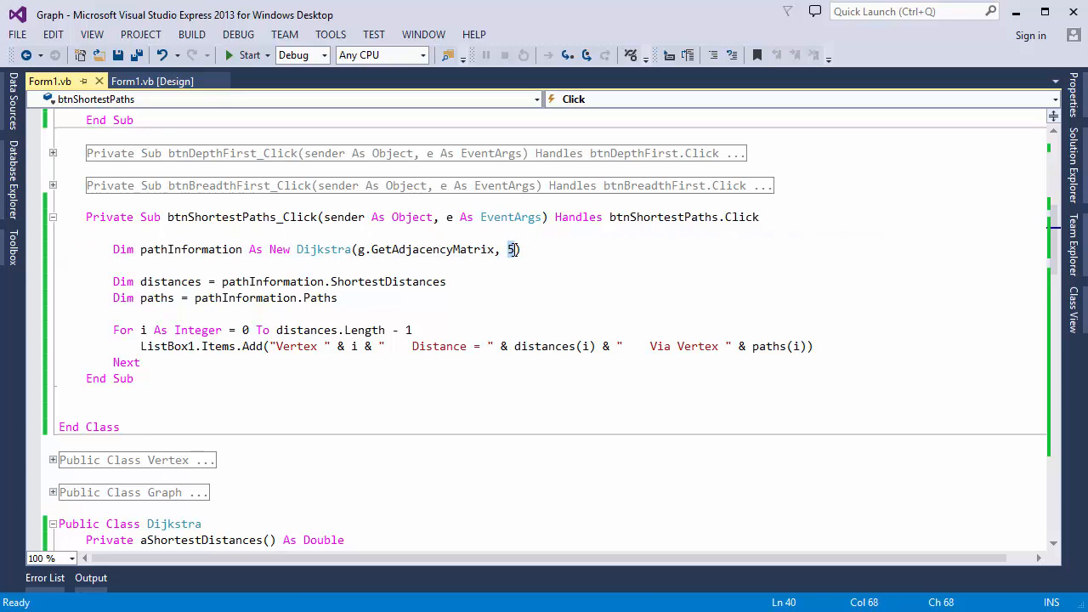
pyautogui.moveTo(113, 282); pyautogui.dragTo(336, 297)
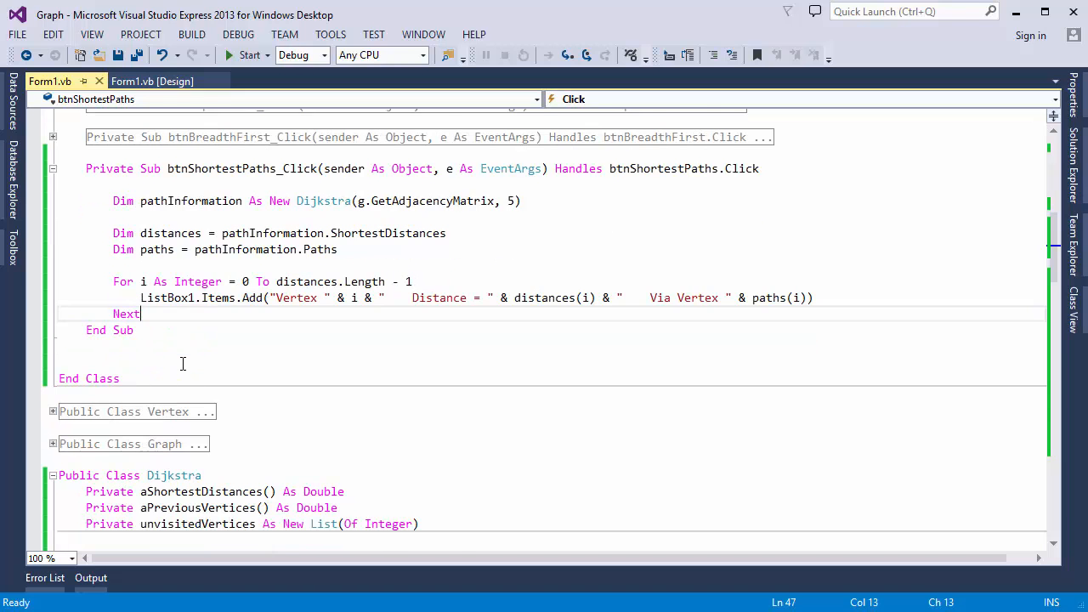
pyautogui.scroll(-3)
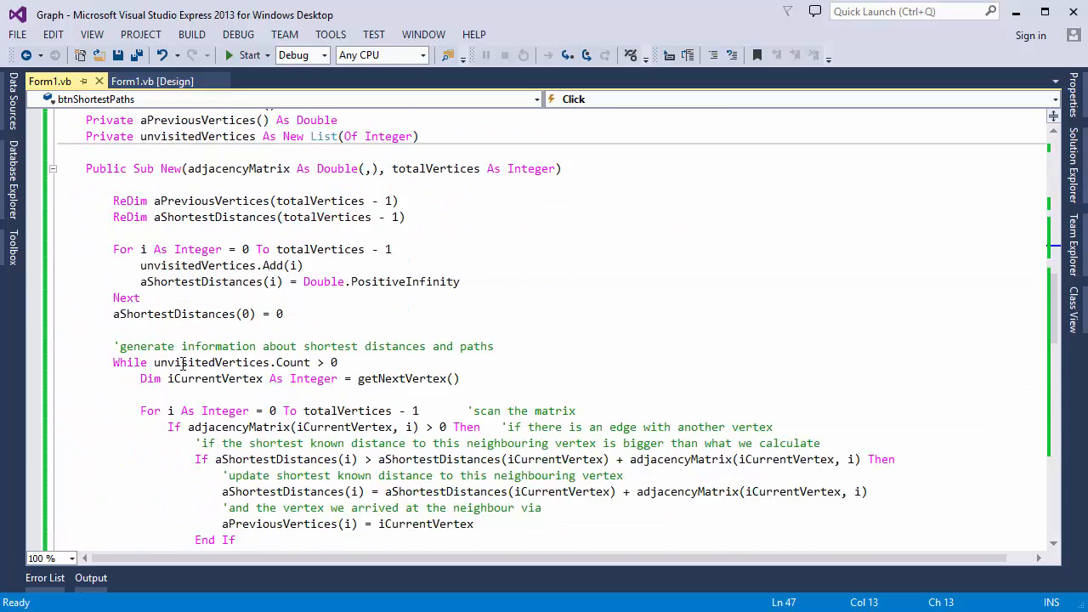
pyautogui.scroll(3)
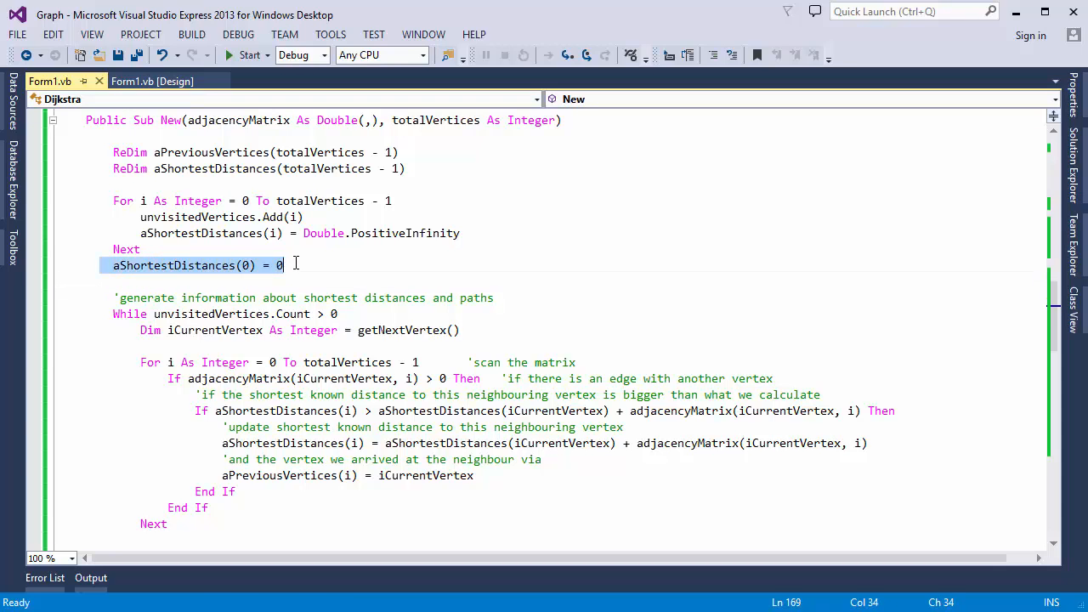
pyautogui.moveTo(289, 266)
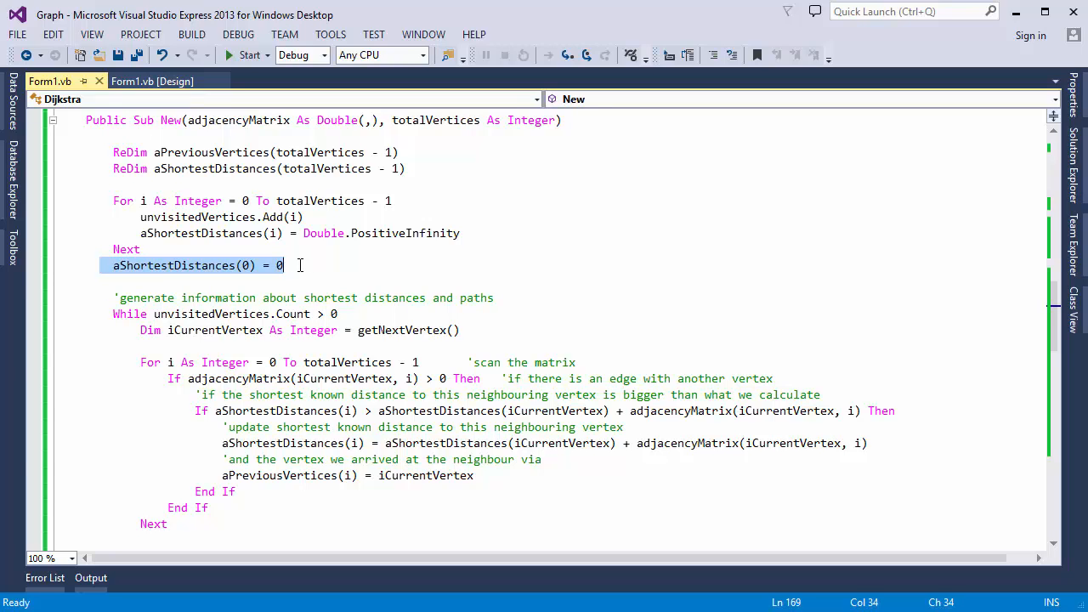
pyautogui.click(297, 265)
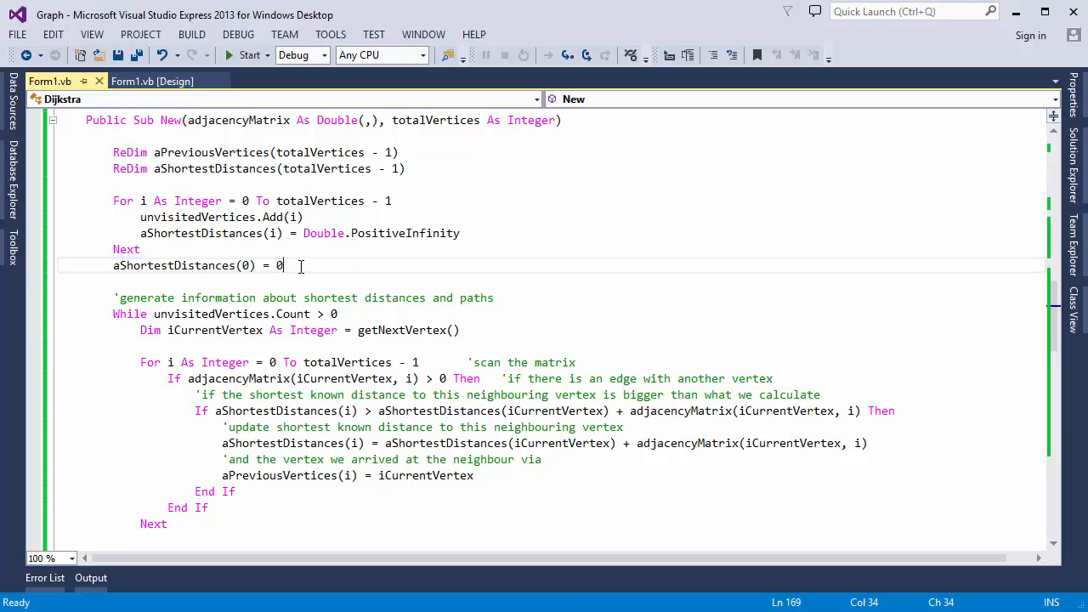
pyautogui.moveTo(247, 54)
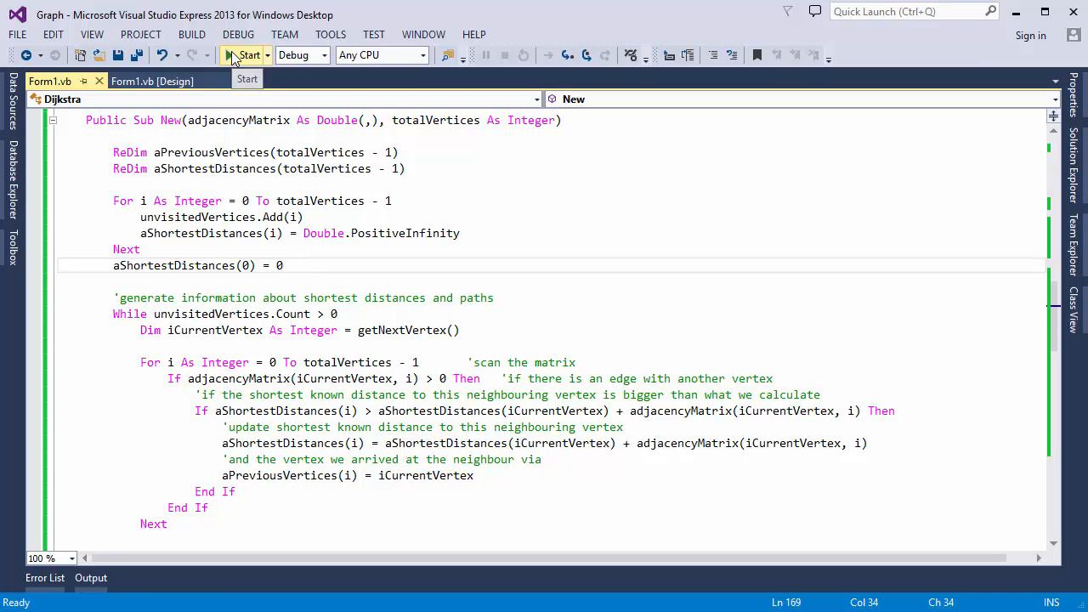
# Start the Graph app, build the sample graph with Make Graph and dismiss its message.
pyautogui.click(245, 55)
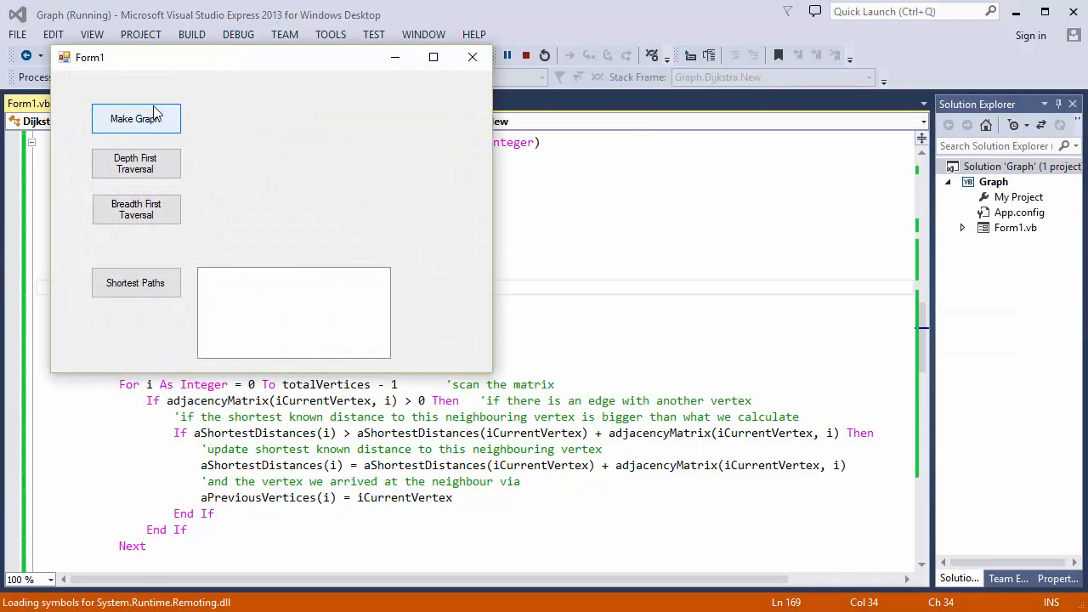
pyautogui.click(136, 119)
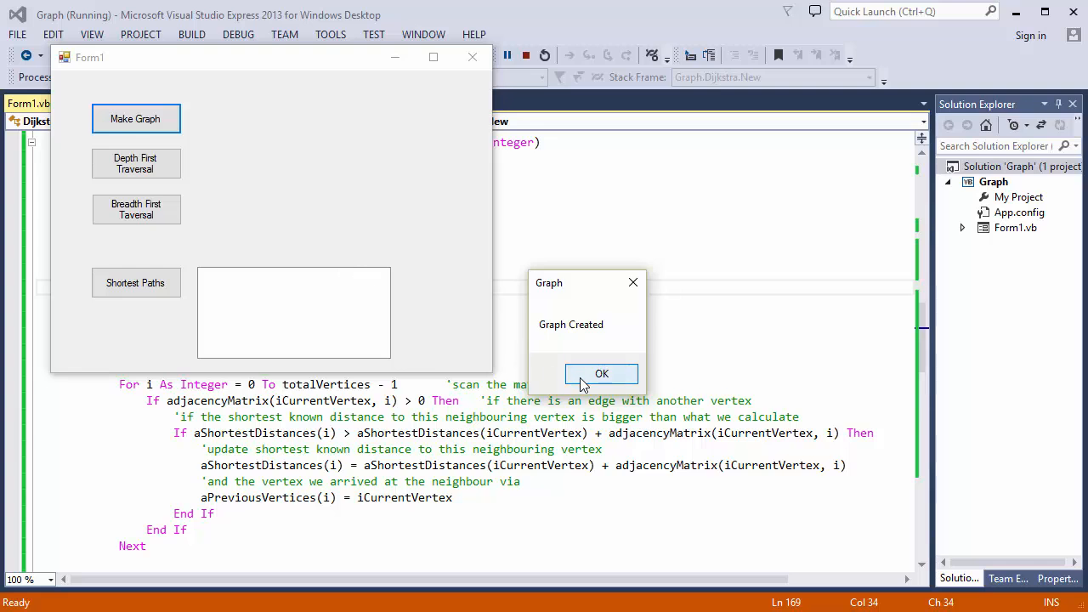
pyautogui.click(602, 374)
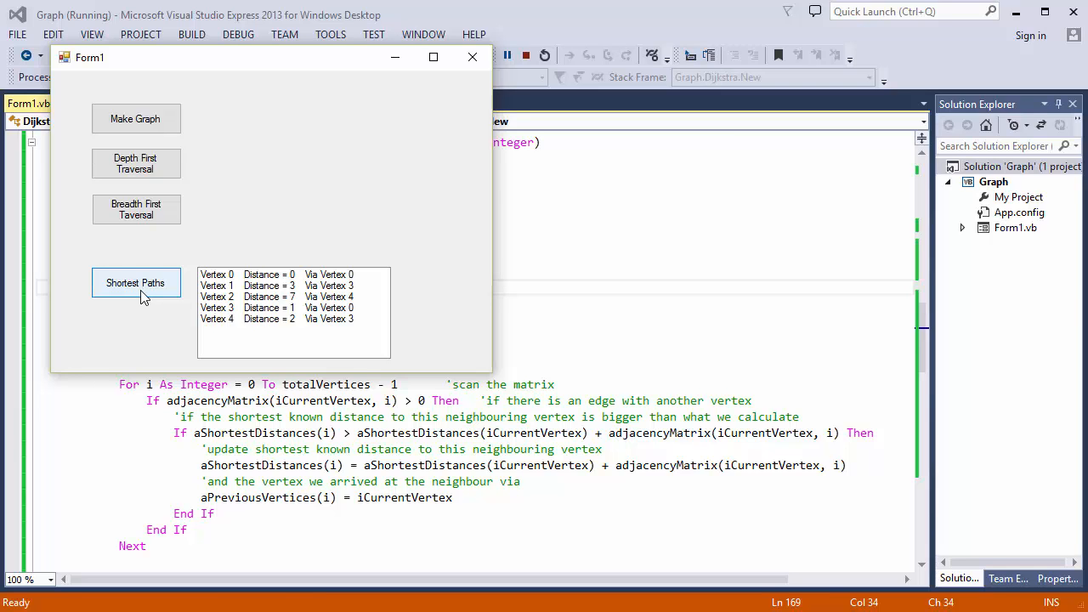
pyautogui.moveTo(472, 58)
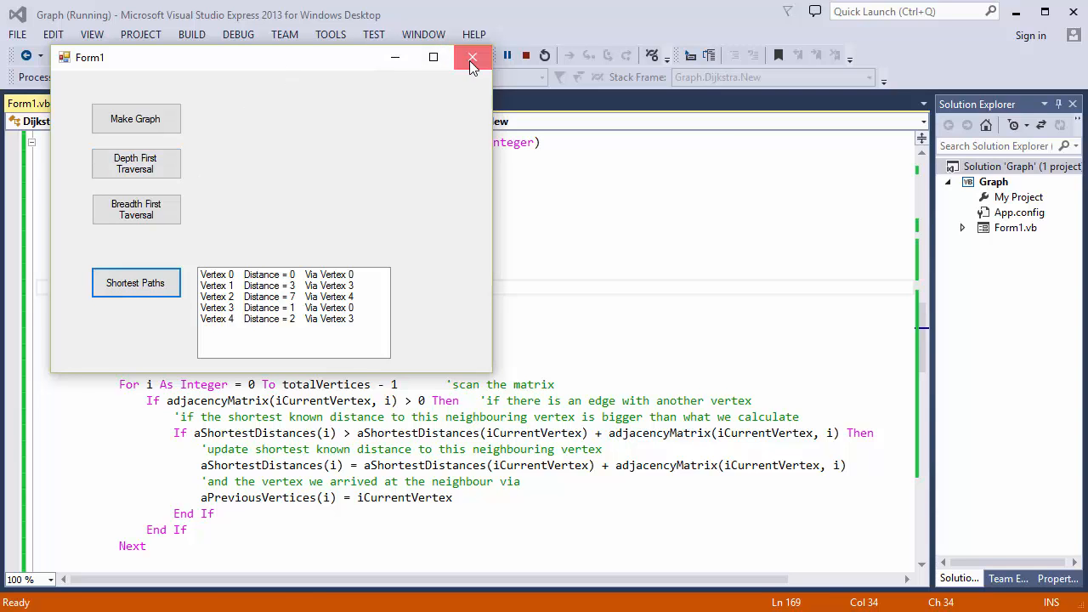